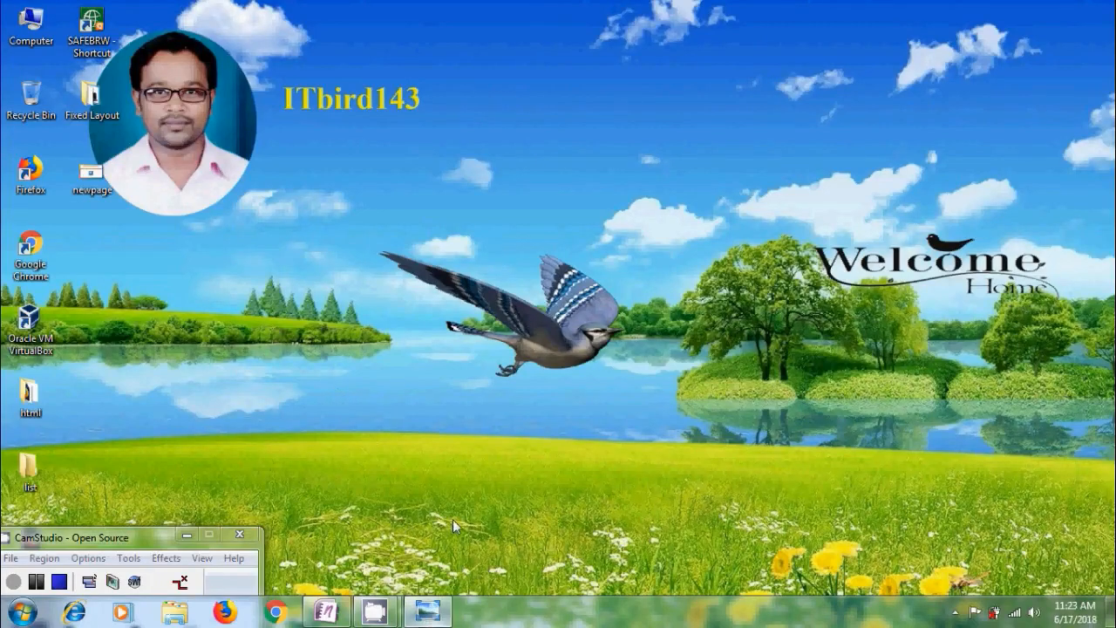
- Launch OneNote 2007 from its desktop shortcut to reach the Employee notebook
{"action": "double_click", "coordinate": [91, 174]}
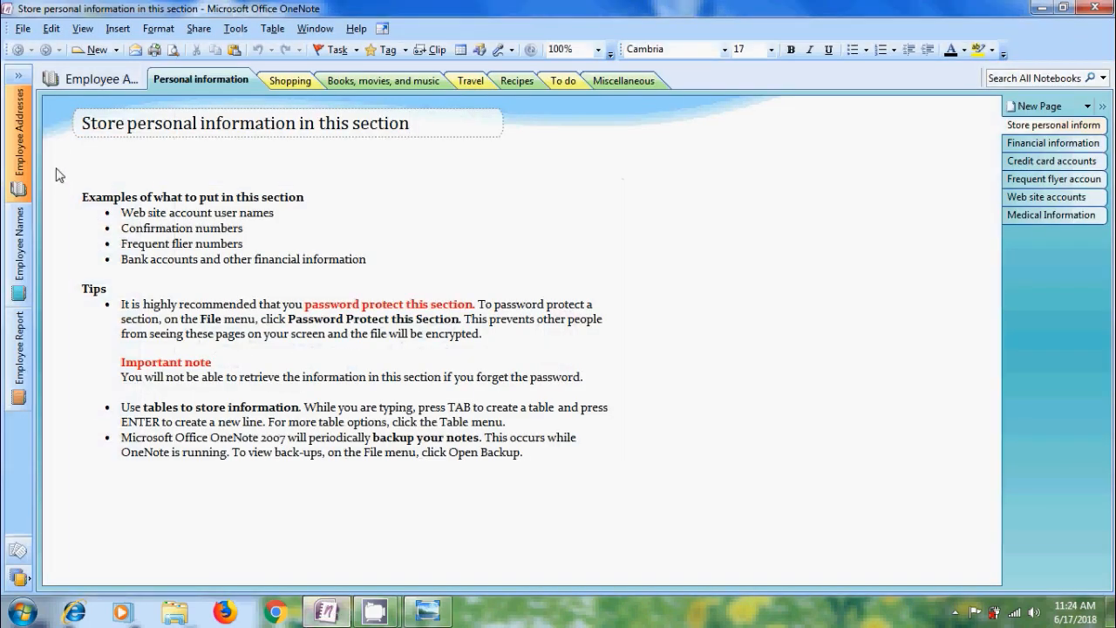
{"action": "left_click", "coordinate": [408, 123]}
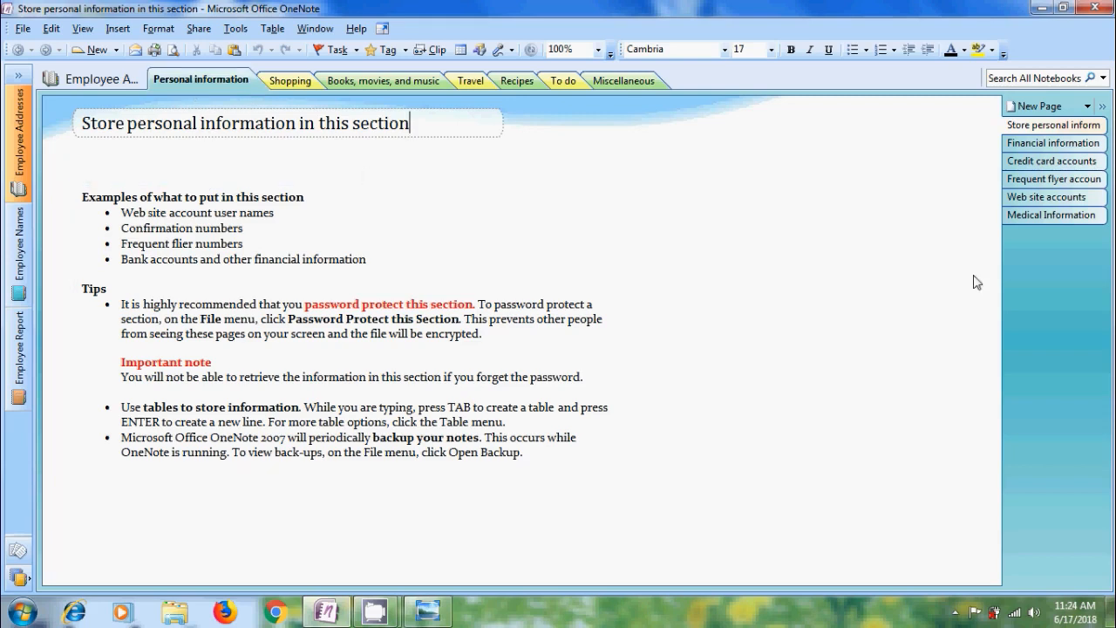
{"action": "mouse_move", "coordinate": [1063, 256]}
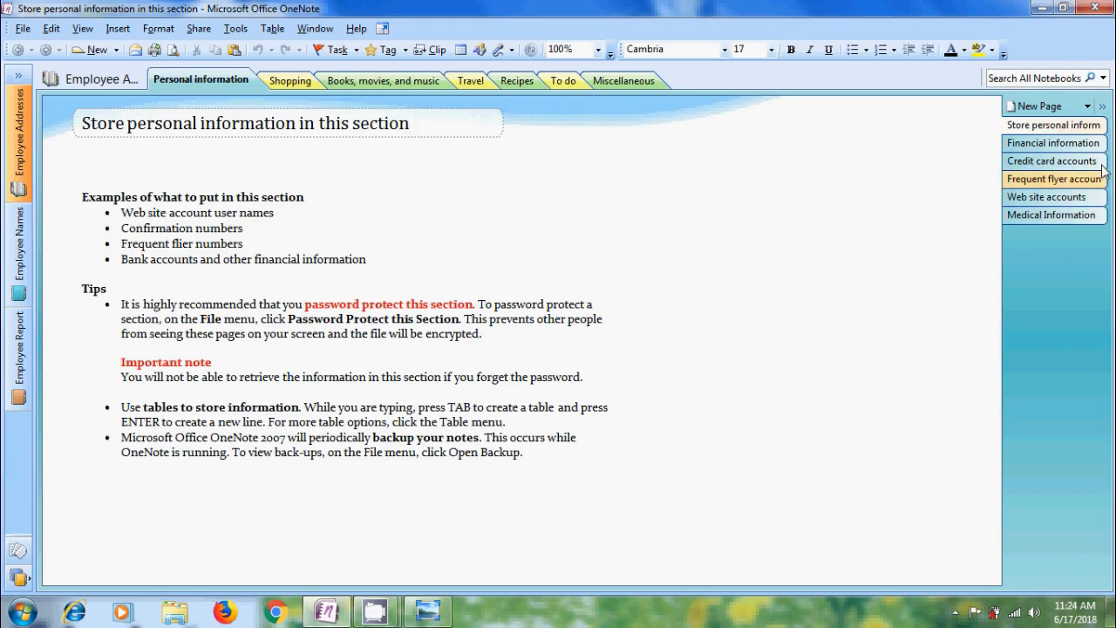
{"action": "left_click", "coordinate": [1051, 161]}
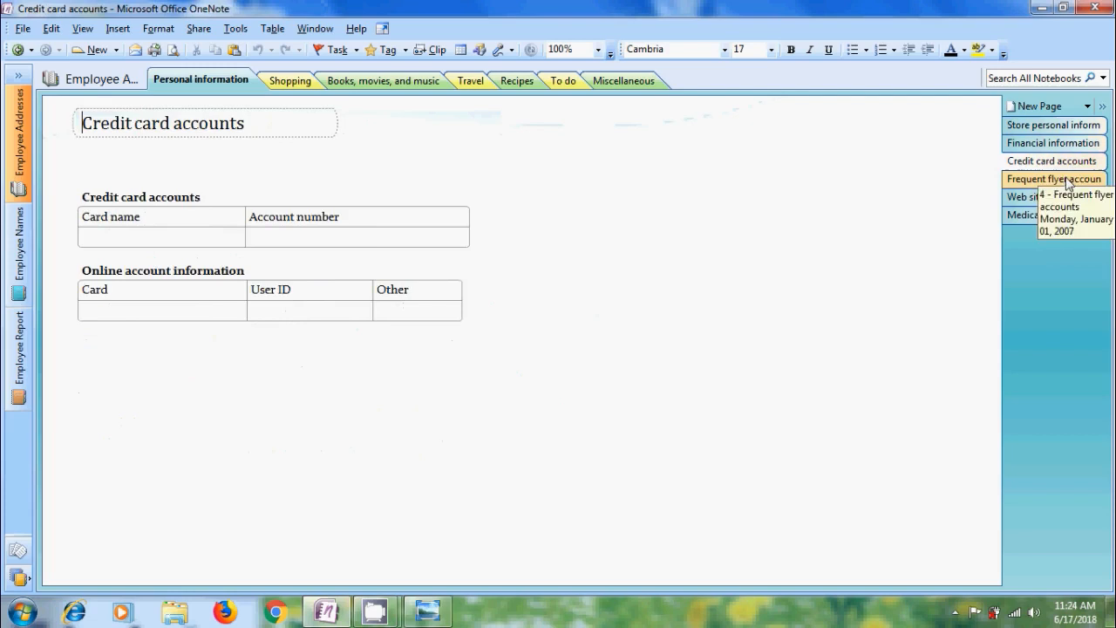
{"action": "left_click", "coordinate": [1051, 215]}
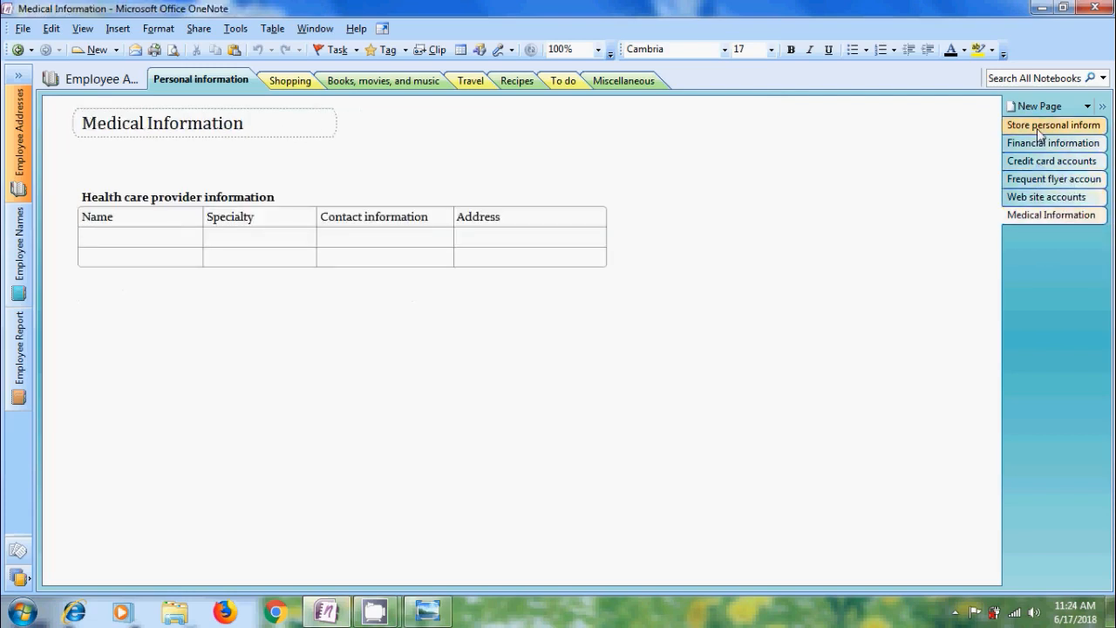
{"action": "left_click", "coordinate": [1054, 125]}
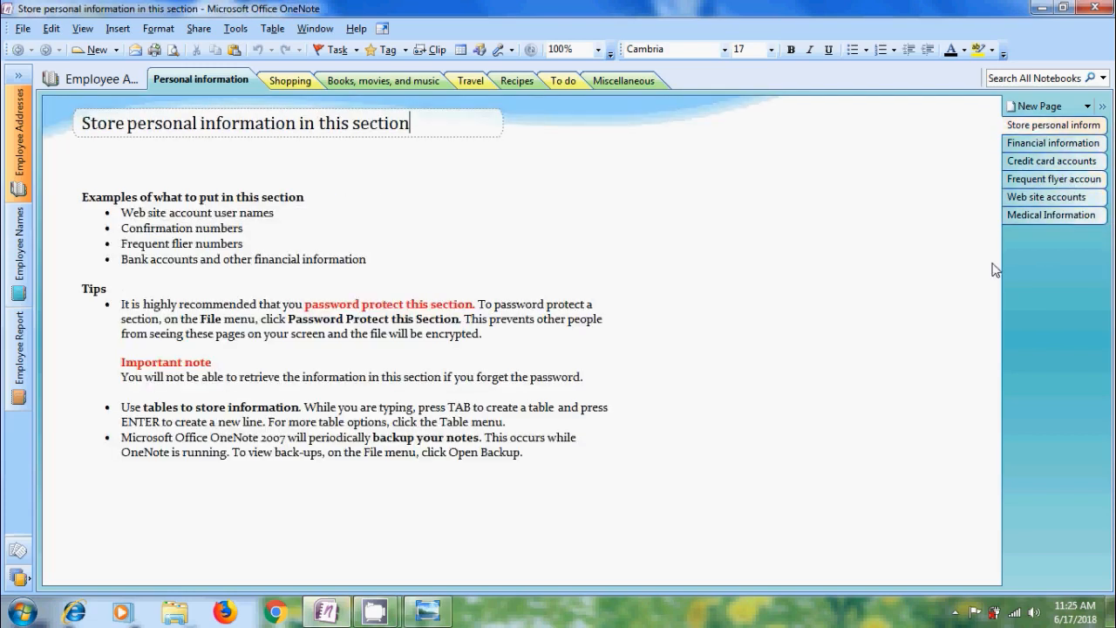
{"action": "mouse_move", "coordinate": [1051, 105]}
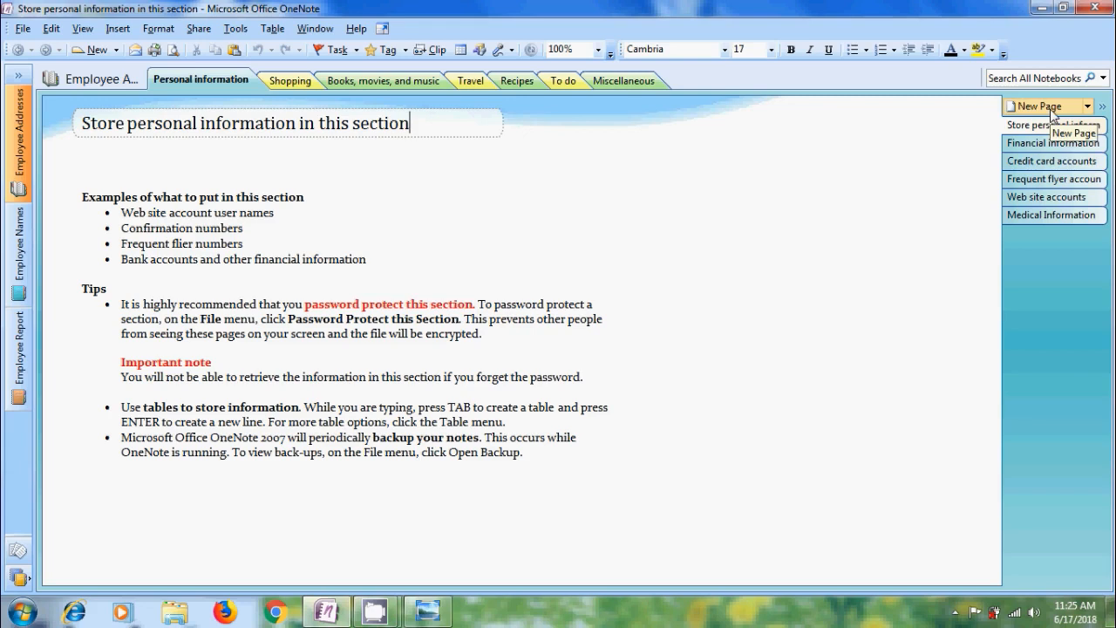
- Open the New Page options list beside the Personal information pages
{"action": "left_click", "coordinate": [1086, 105]}
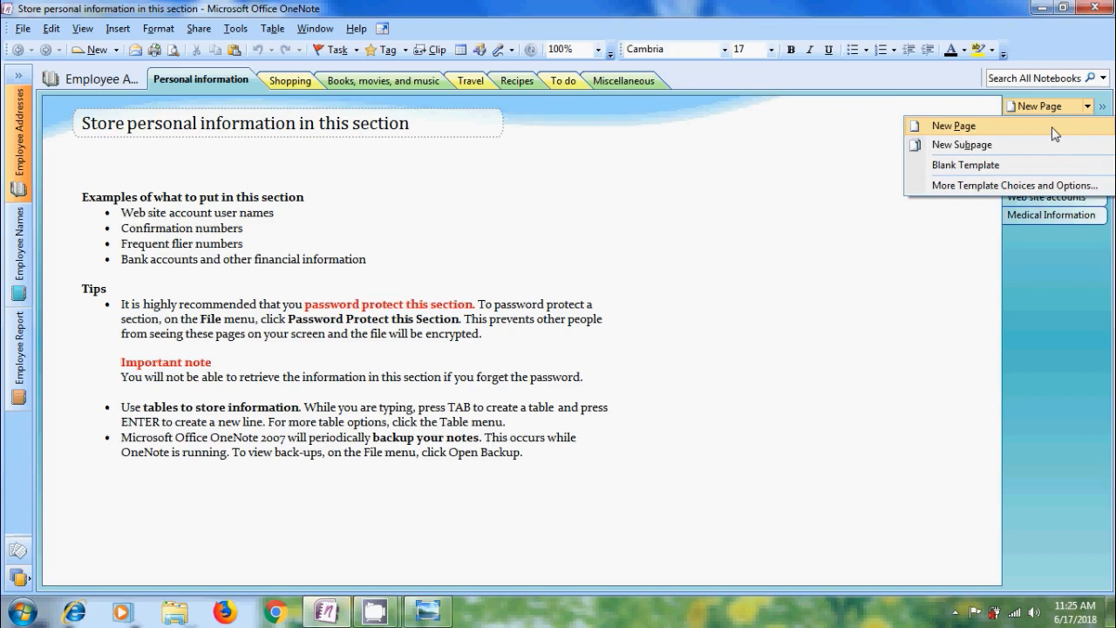
{"action": "mouse_move", "coordinate": [1029, 145]}
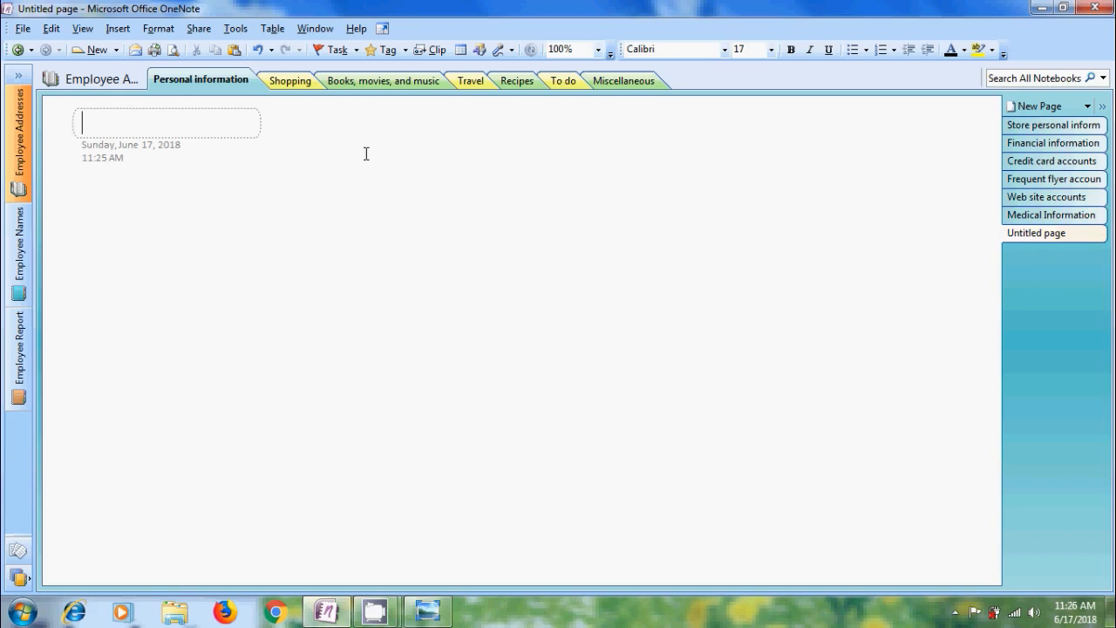
- Type 'Employee From India' as the new page's title
{"action": "type", "text": "Employee From Ind"}
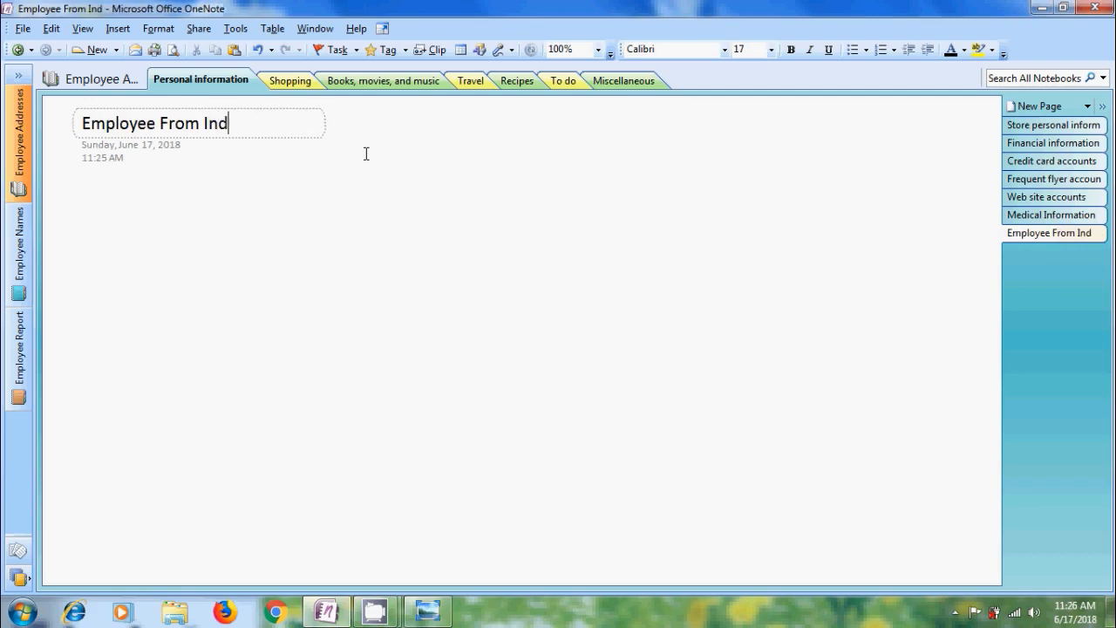
{"action": "type", "text": "ia"}
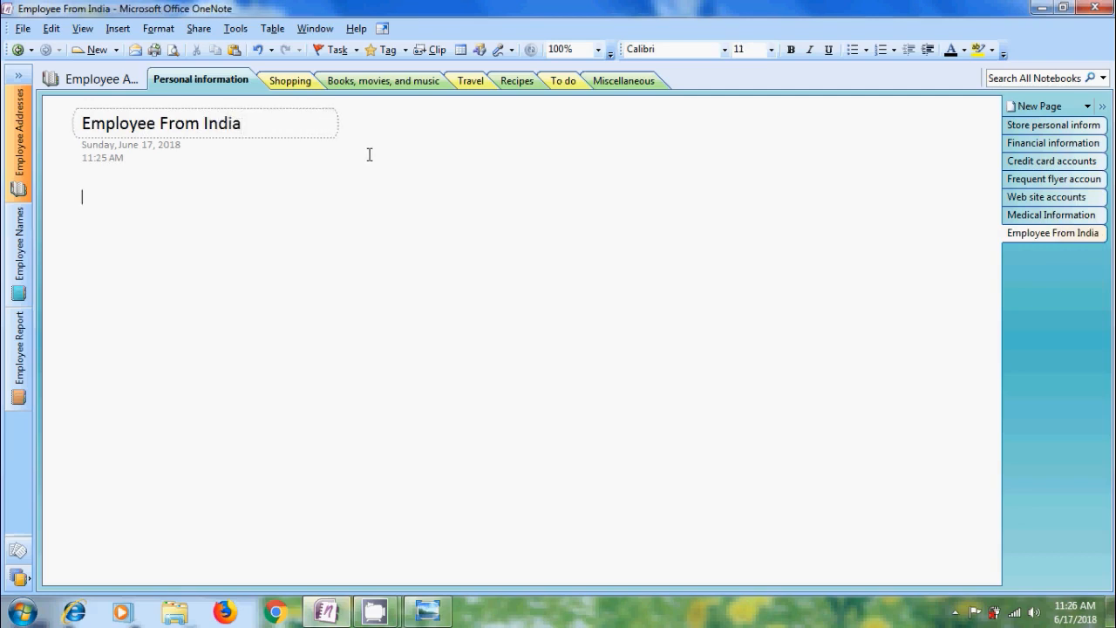
{"action": "mouse_move", "coordinate": [945, 250]}
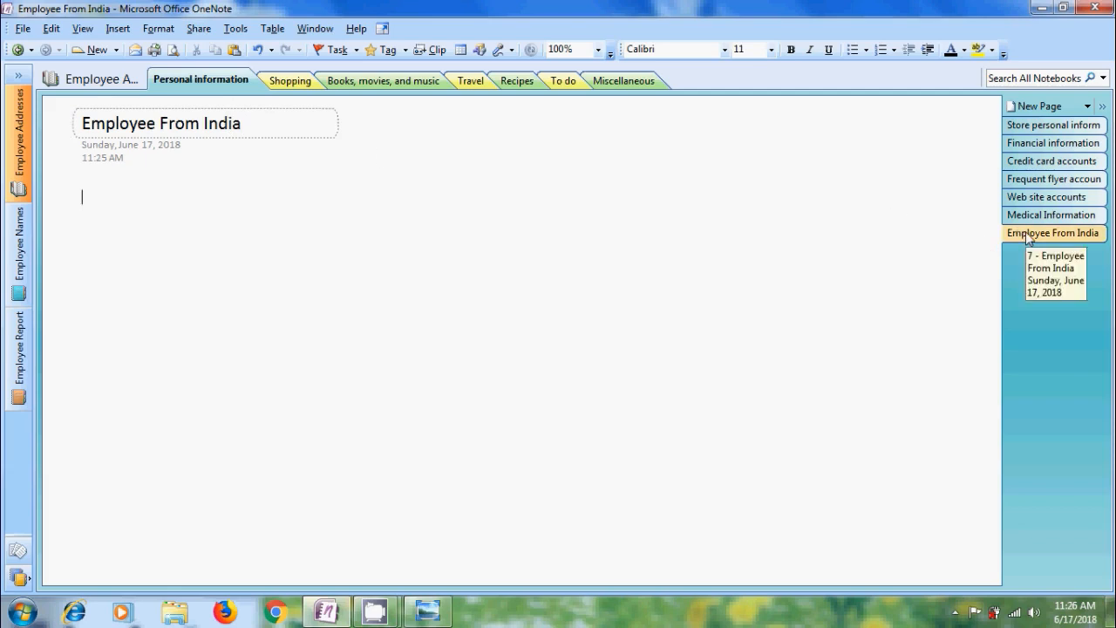
{"action": "mouse_move", "coordinate": [642, 236]}
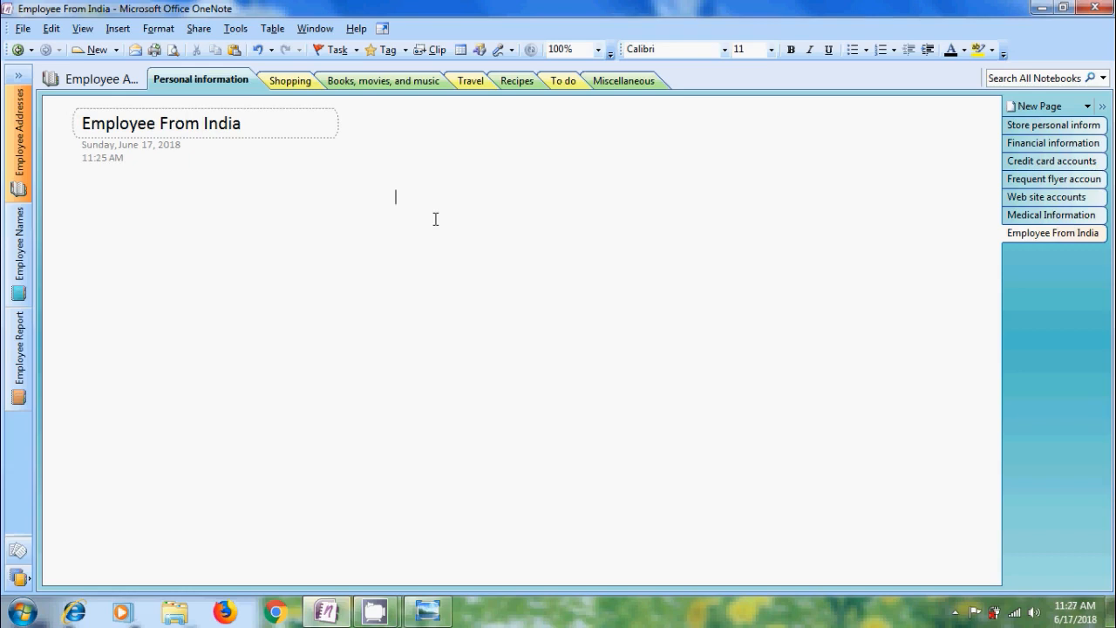
- Start the note greeting Friends and asking them to enter their contact address
{"action": "type", "text": "Welcome"}
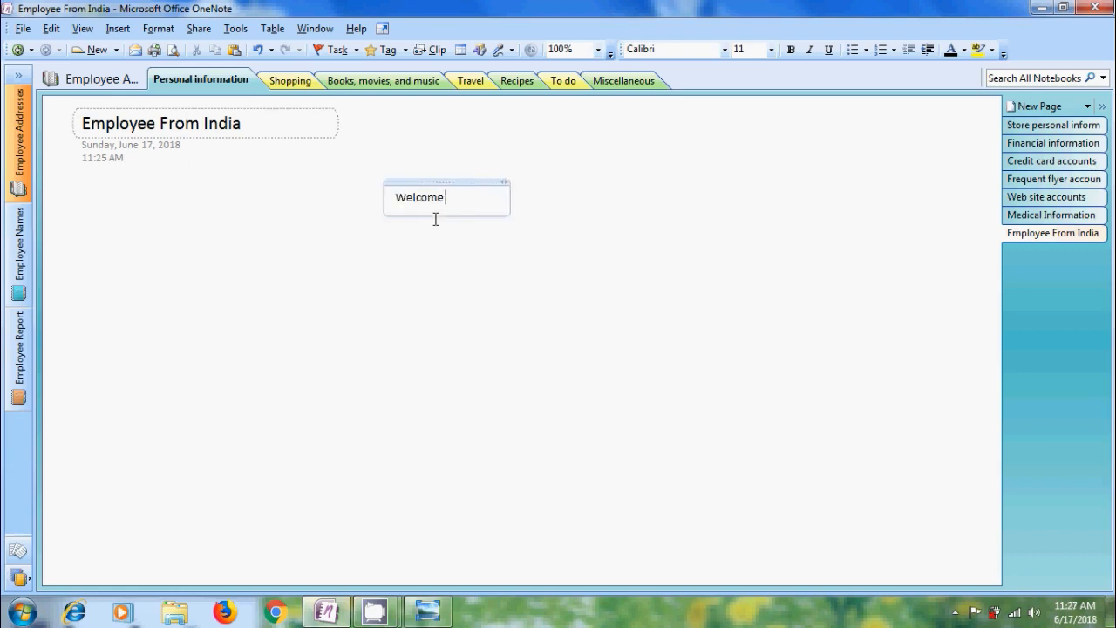
{"action": "type", "text": "Friends, Pl"}
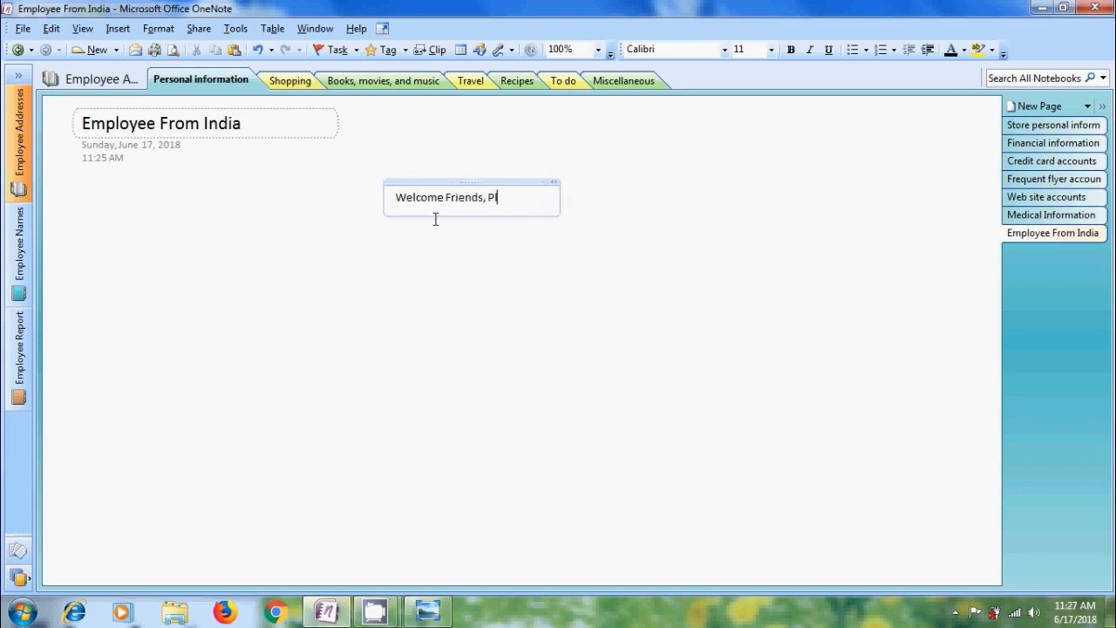
{"action": "type", "text": "ease ente"}
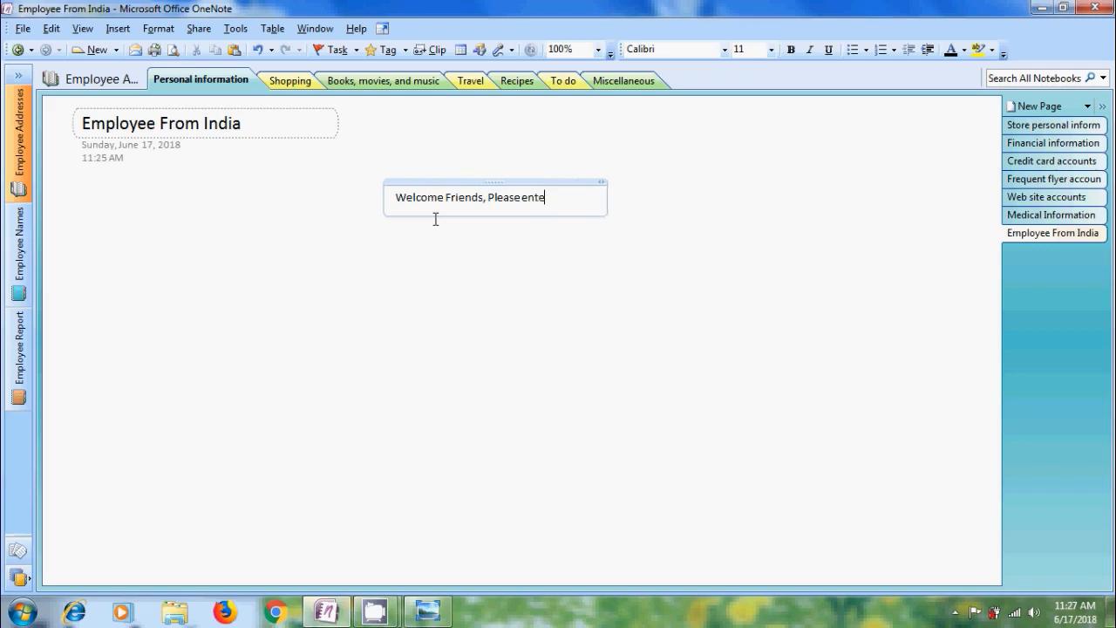
{"action": "type", "text": "r your"}
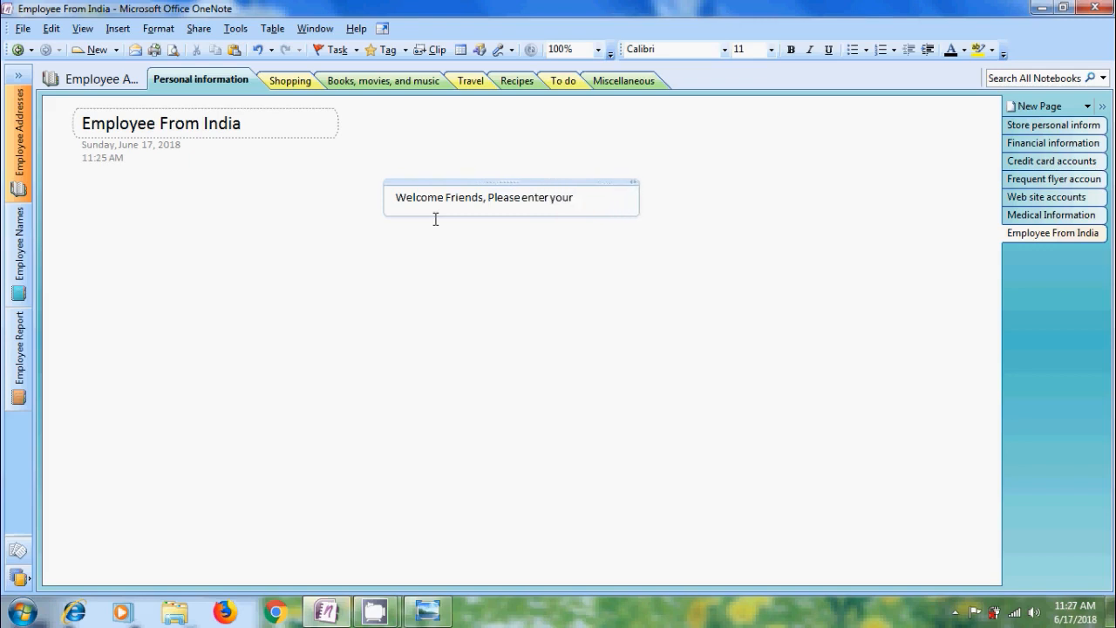
{"action": "type", "text": "contact"}
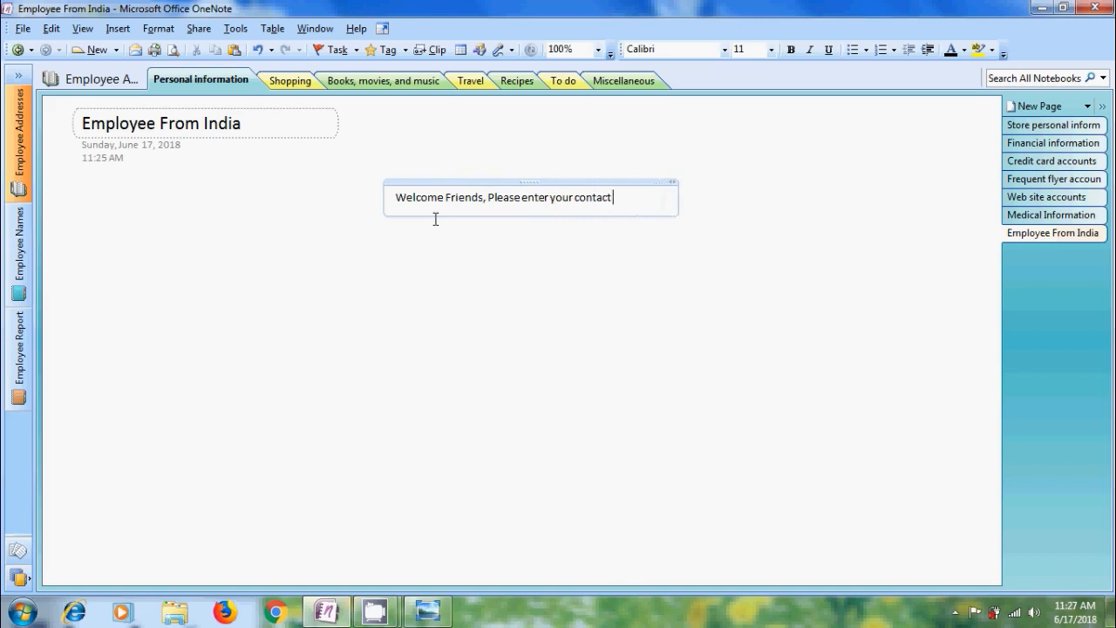
{"action": "type", "text": "address"}
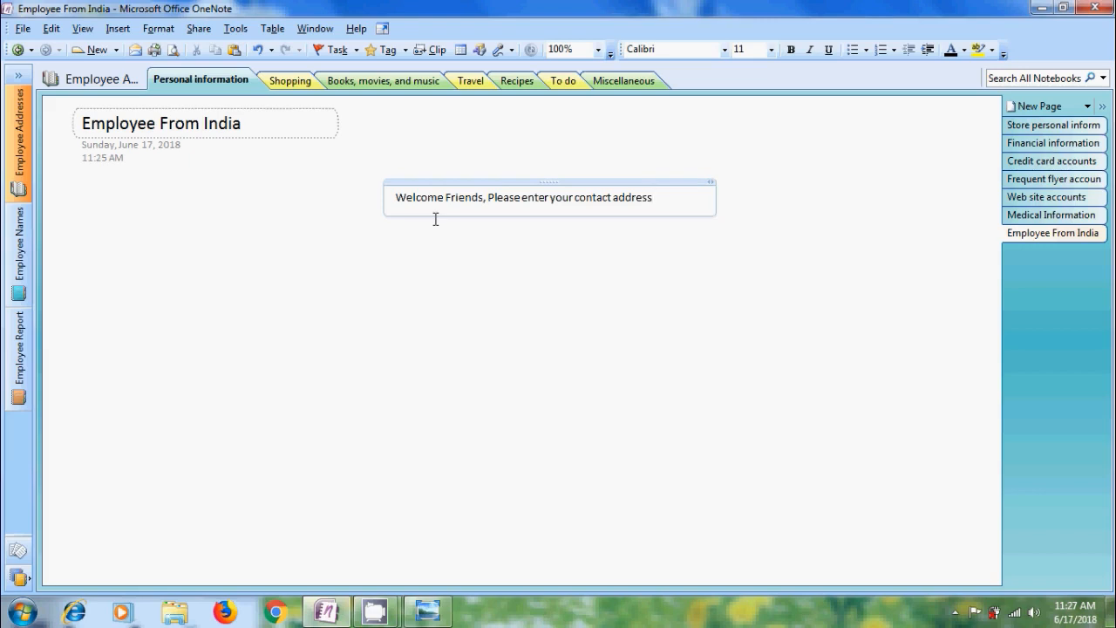
- Add the name, father's name, house number and street name fields
{"action": "type", "text": "Starting with N"}
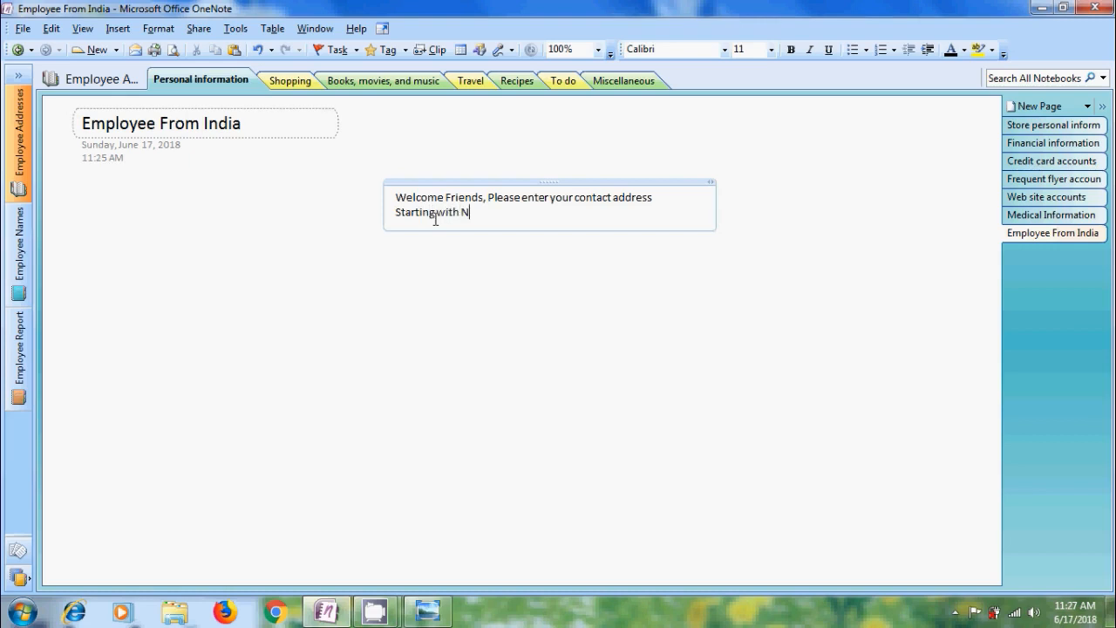
{"action": "type", "text": "ame"}
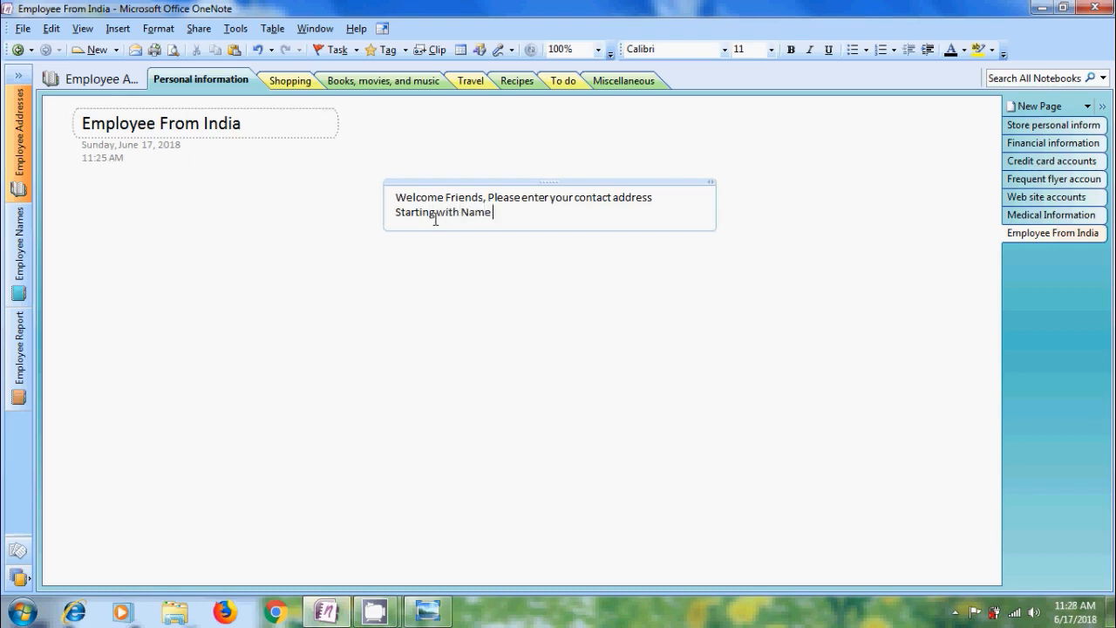
{"action": "type", "text": "& Fat"}
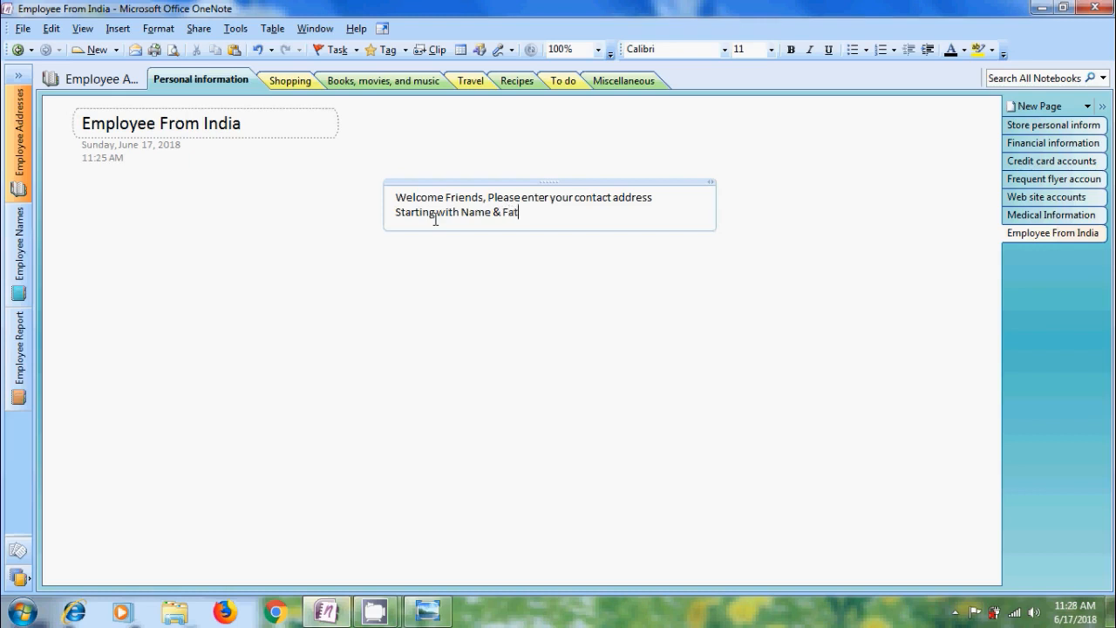
{"action": "type", "text": "her name"}
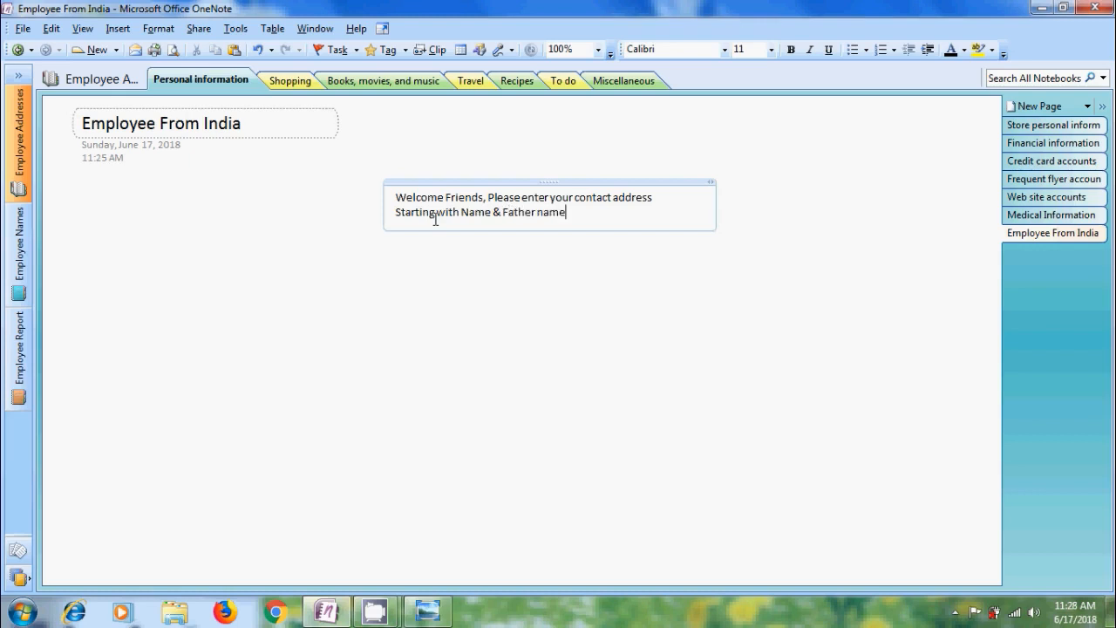
{"action": "type", "text": "House N"}
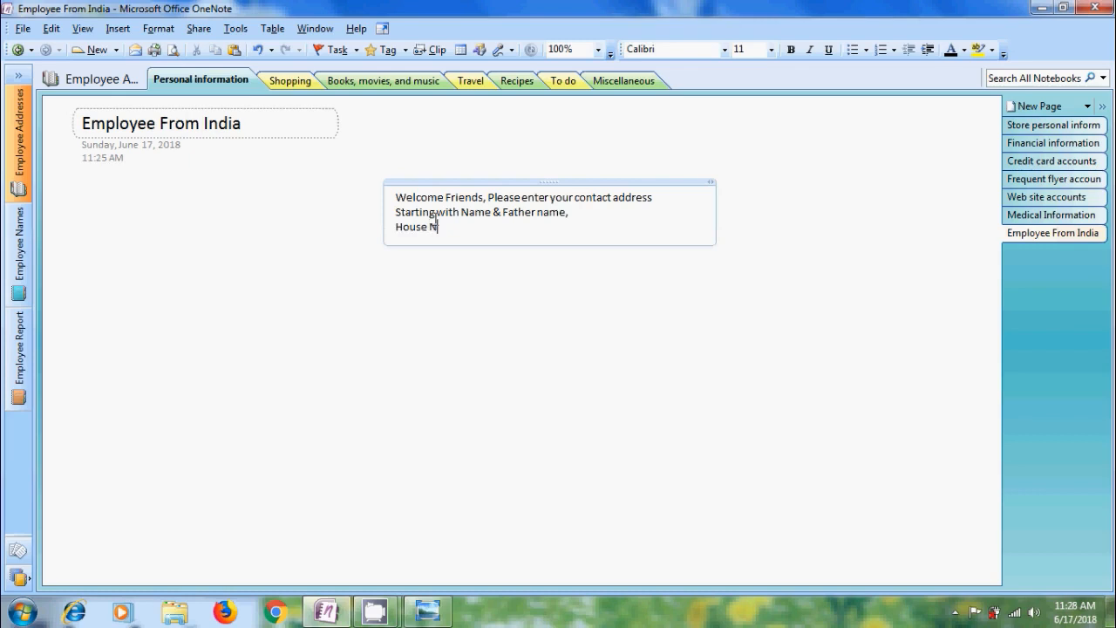
{"action": "type", "text": "o:"}
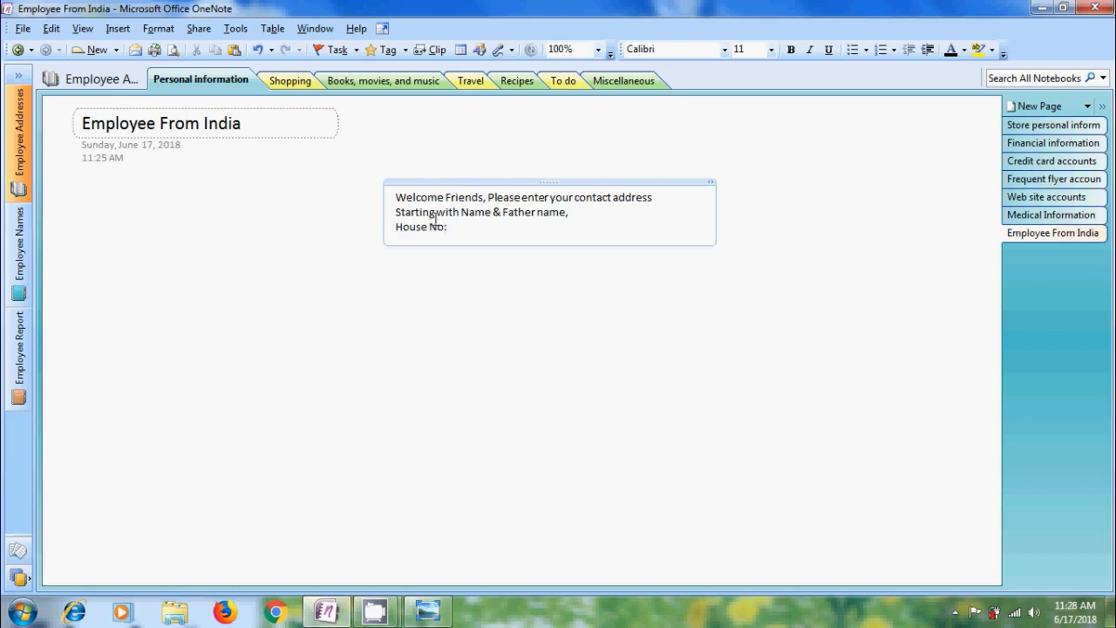
{"action": "type", "text": ", St"}
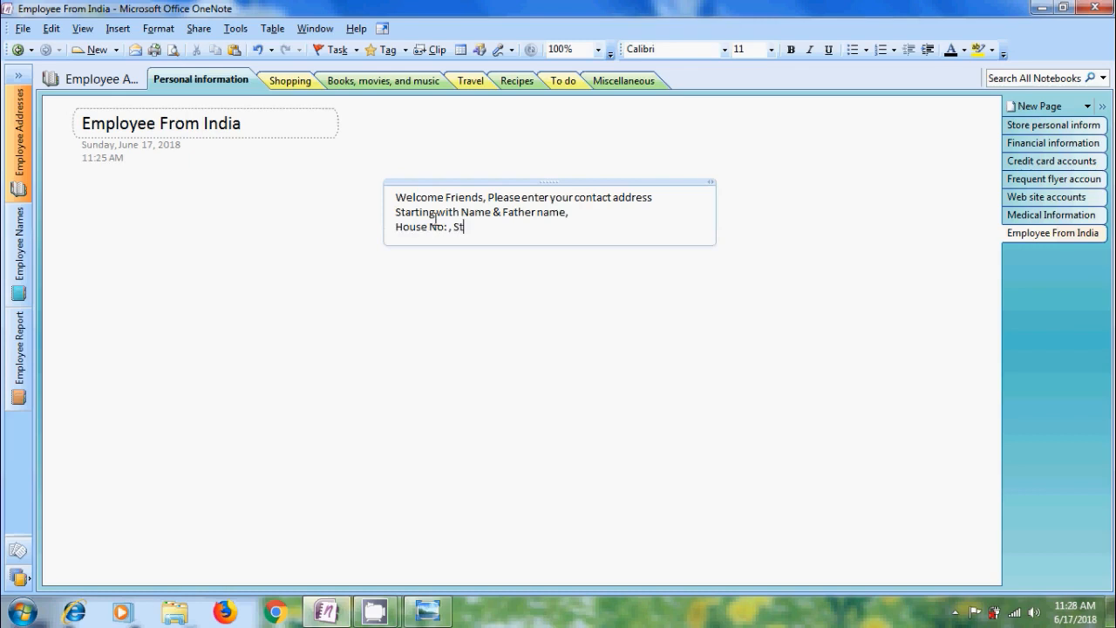
{"action": "type", "text": "reet na"}
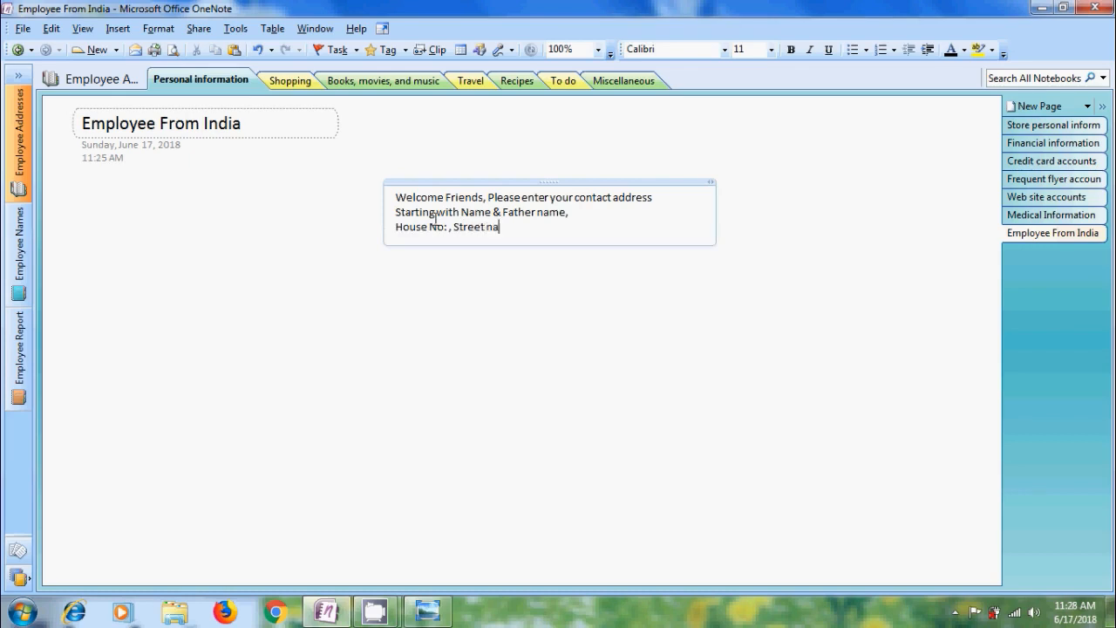
{"action": "type", "text": "me,"}
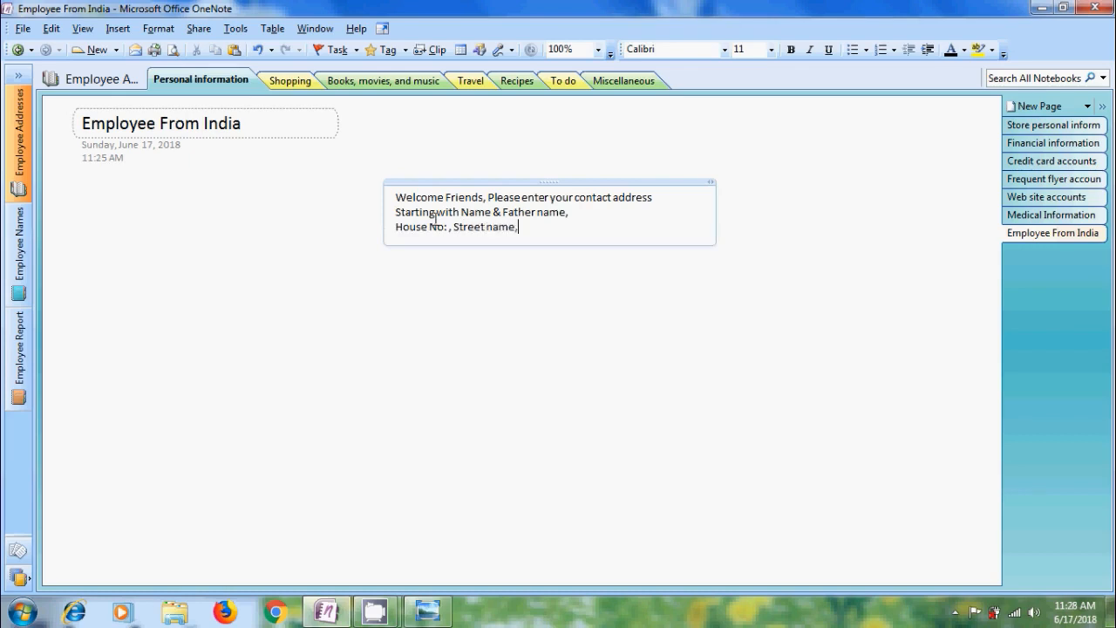
- Add 'City Name, PIN Code, Country Name.' and a 'Mobile Number' line
{"action": "type", "text": "City"}
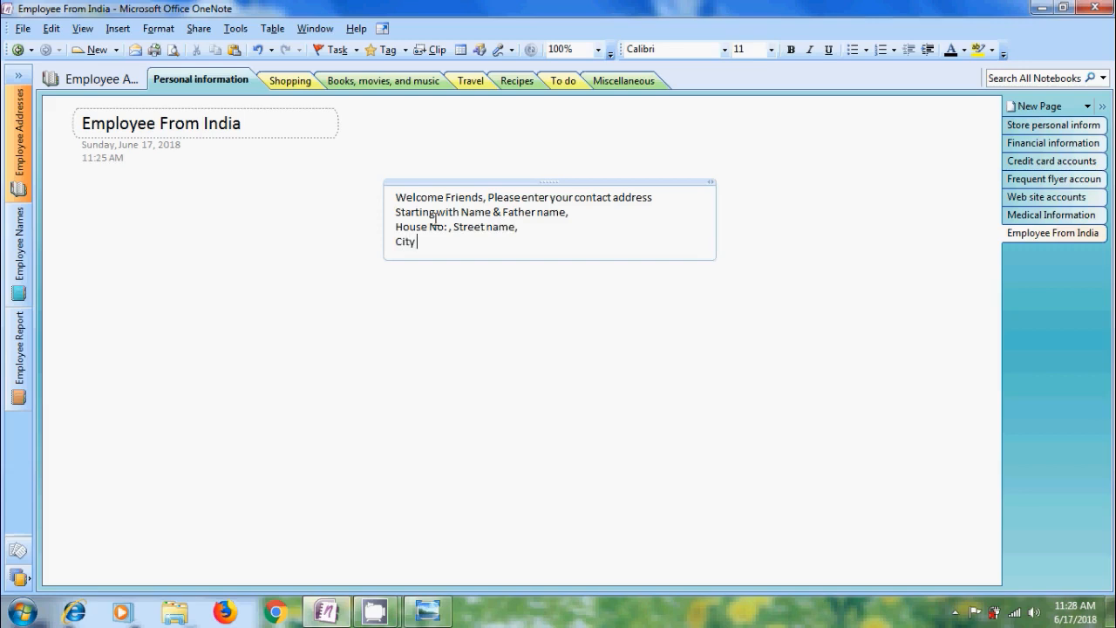
{"action": "type", "text": "Name,"}
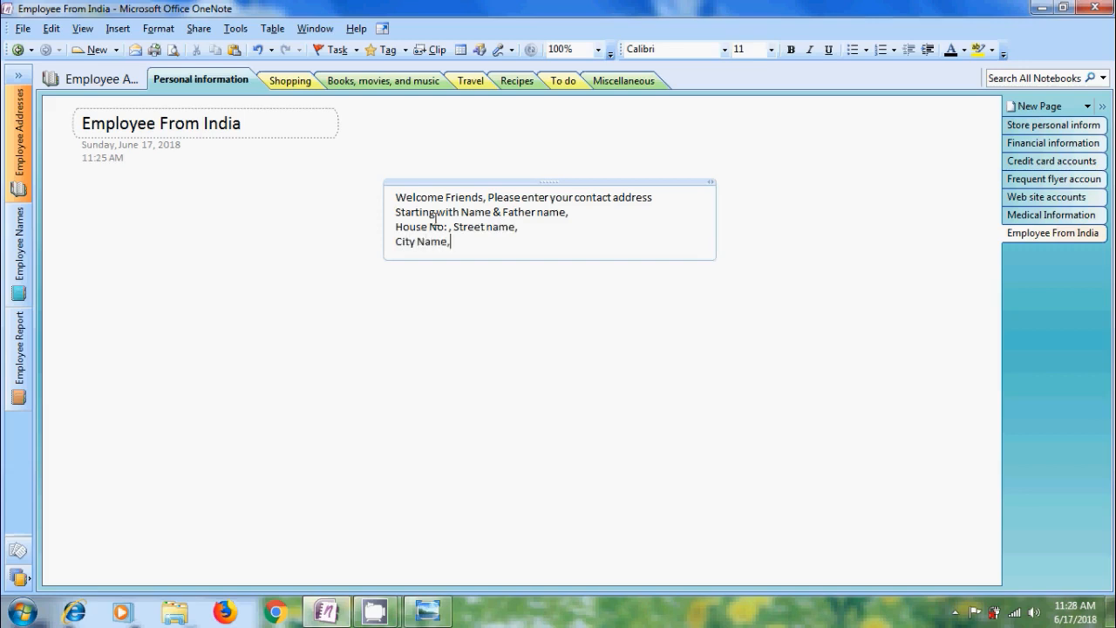
{"action": "type", "text": "PIN"}
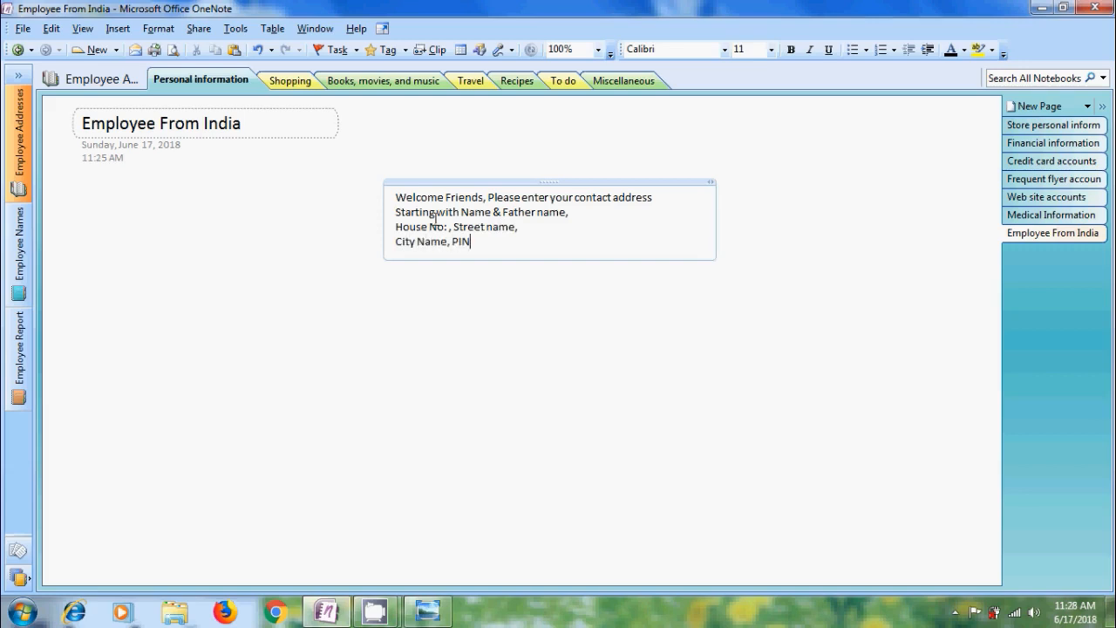
{"action": "type", "text": "Code"}
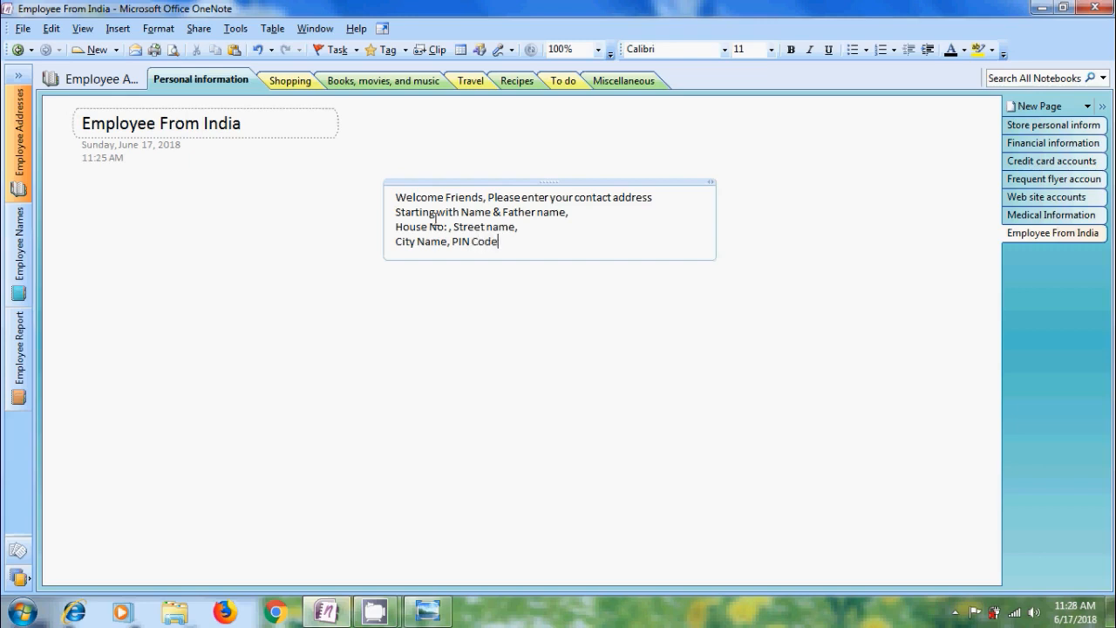
{"action": "type", "text": "Country Na"}
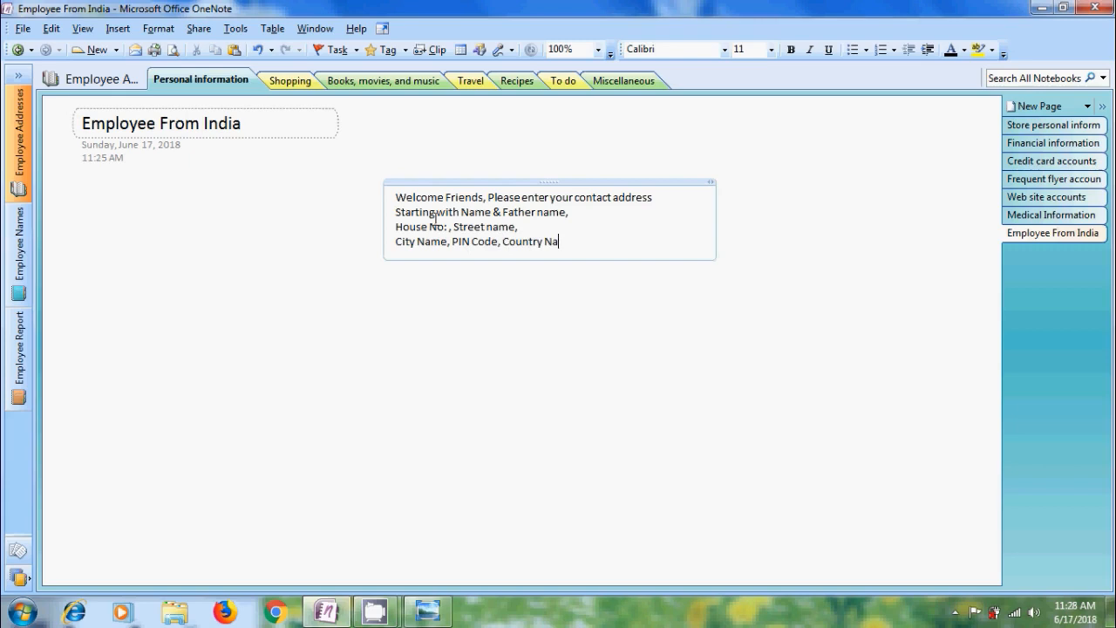
{"action": "type", "text": "me."}
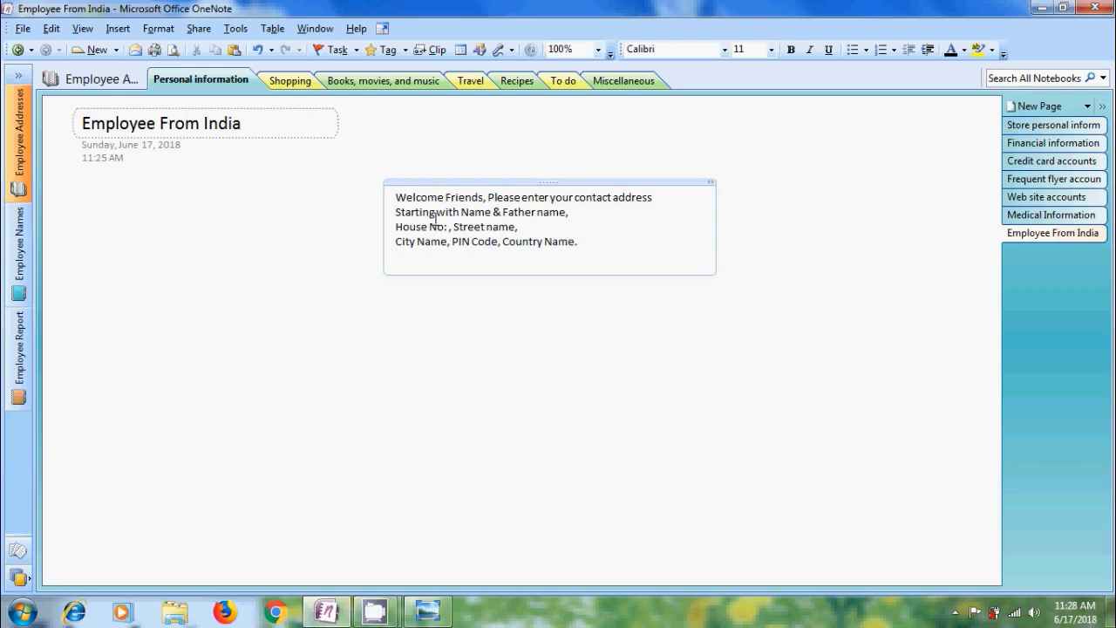
{"action": "type", "text": "Mobi"}
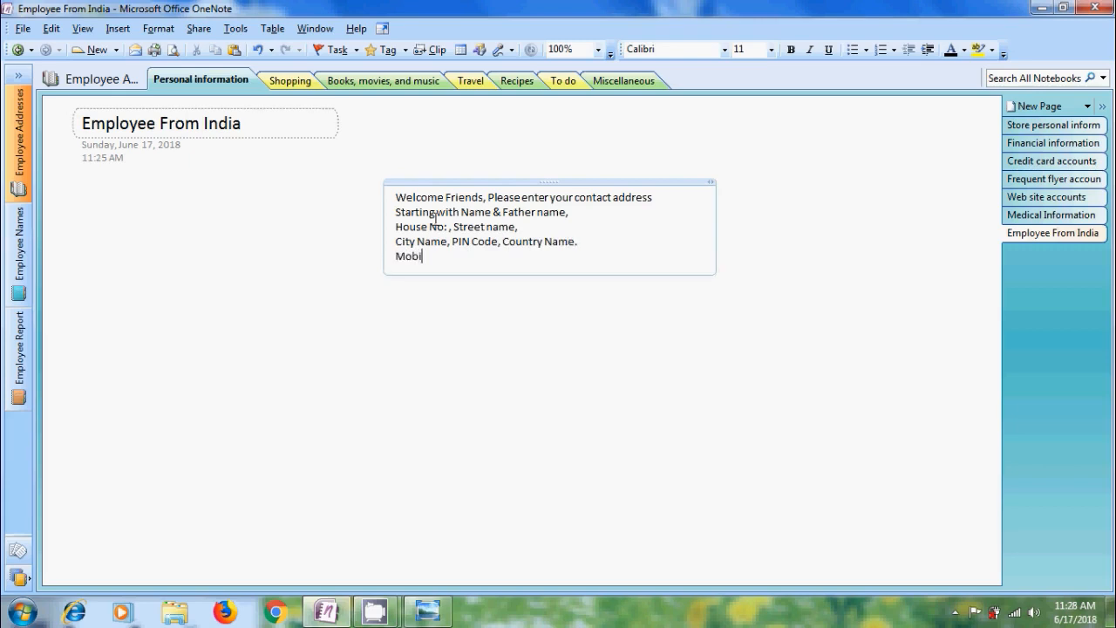
{"action": "type", "text": "le Number:"}
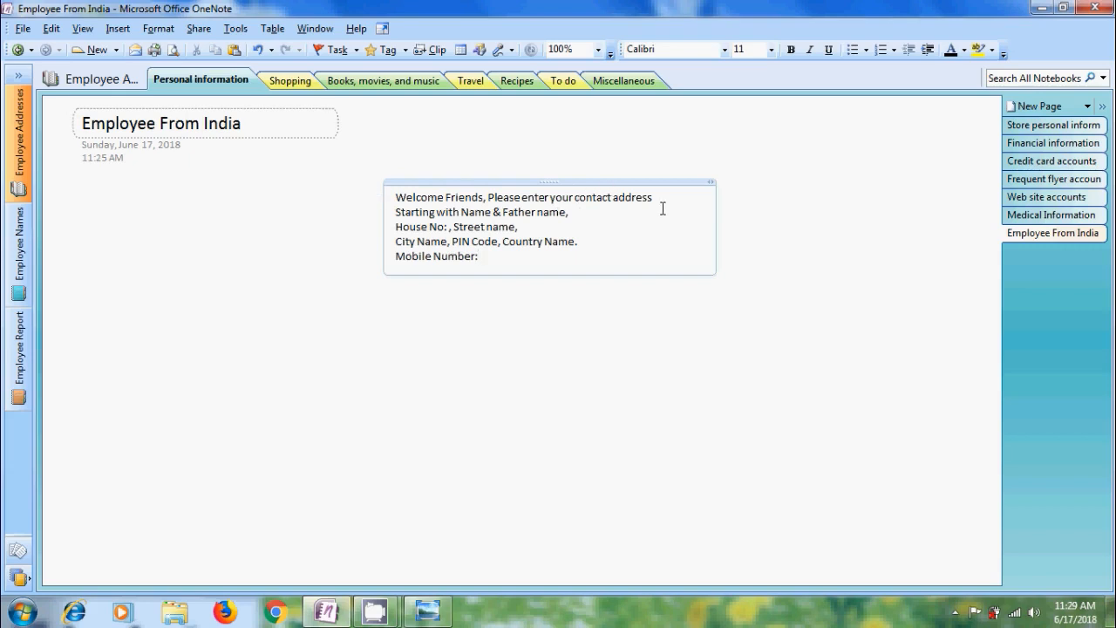
- Drag the address note left so it sits under the 'Employee From India' title
{"action": "left_click", "coordinate": [477, 256]}
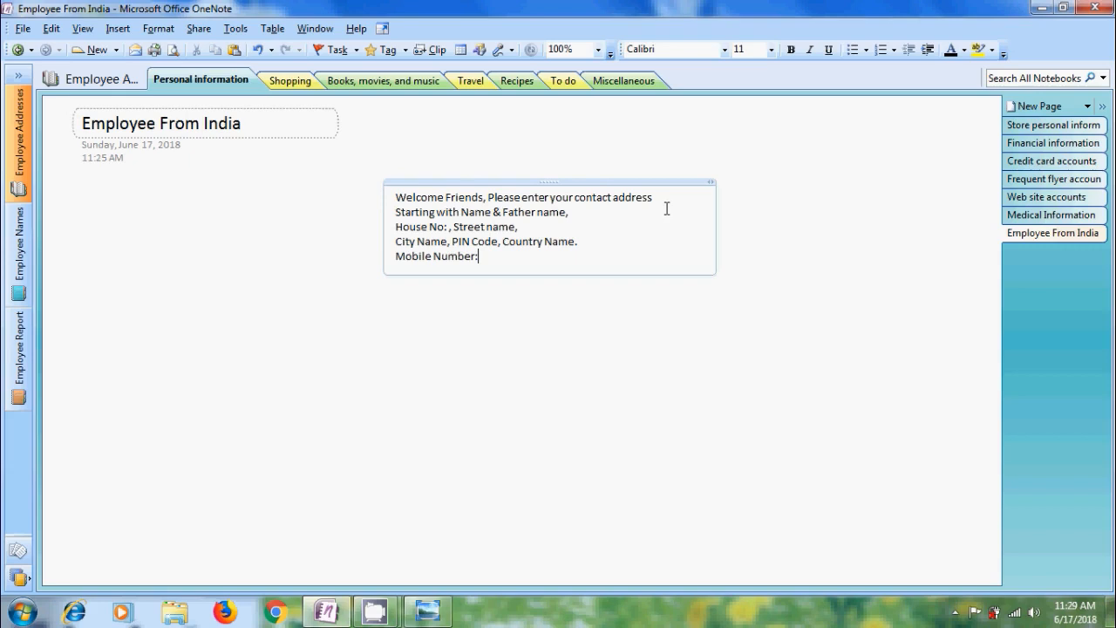
{"action": "mouse_move", "coordinate": [668, 224]}
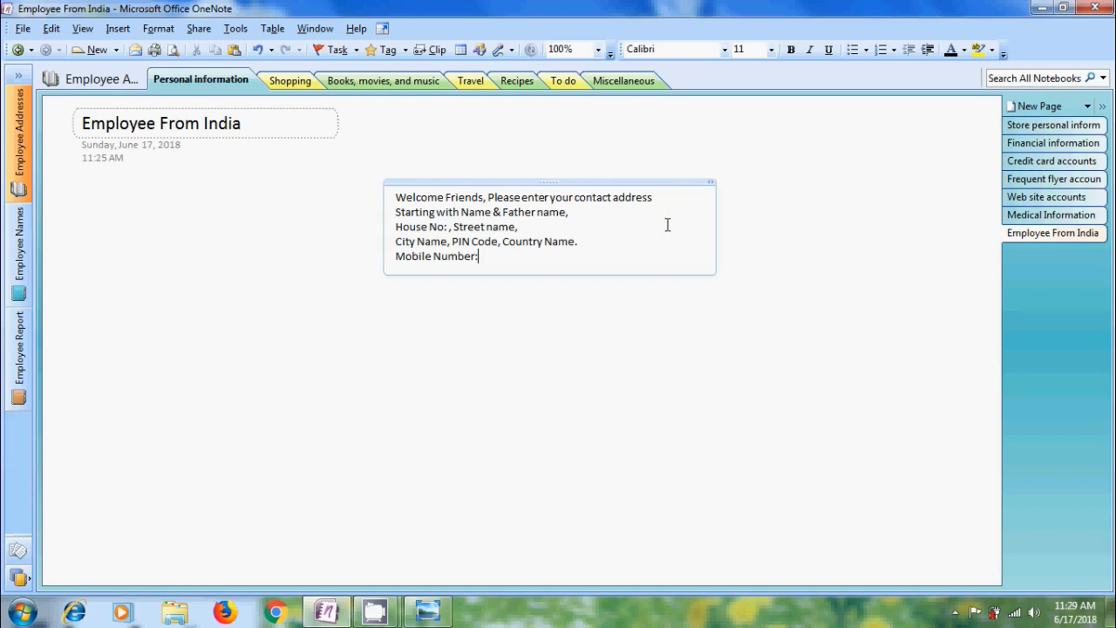
{"action": "mouse_move", "coordinate": [660, 188]}
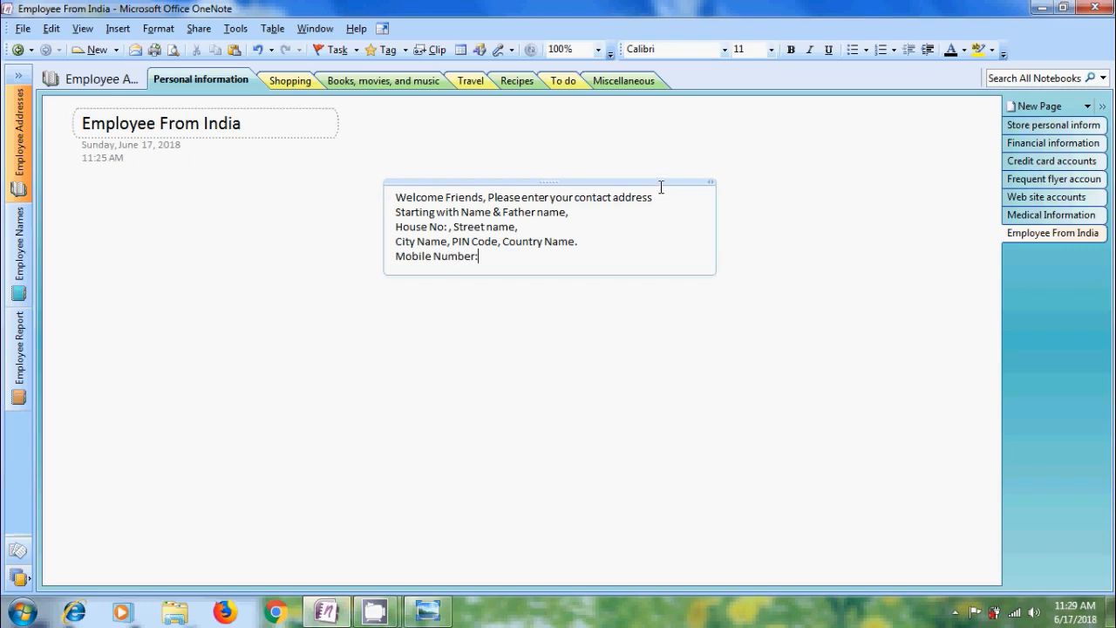
{"action": "mouse_move", "coordinate": [658, 184]}
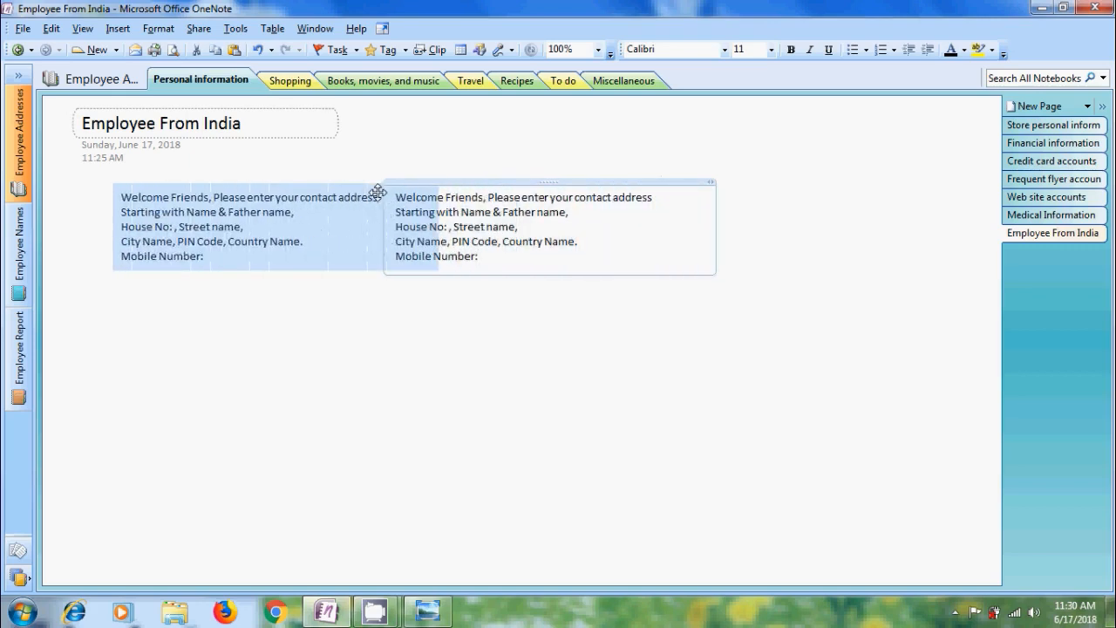
{"action": "left_click_drag", "start_coordinate": [375, 192], "coordinate": [349, 240]}
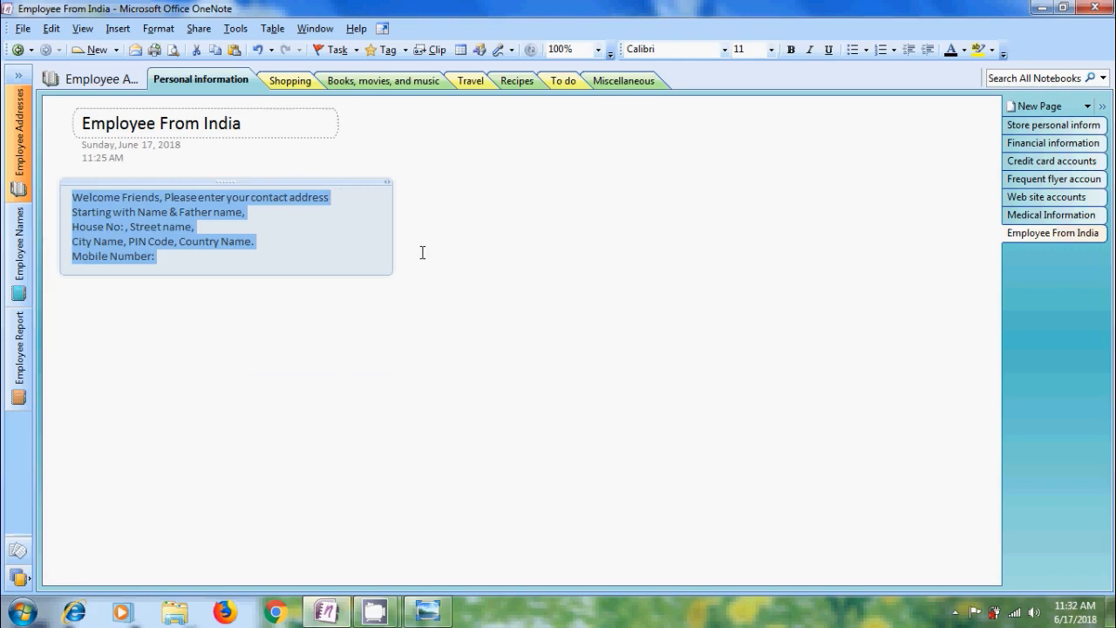
{"action": "mouse_move", "coordinate": [393, 235]}
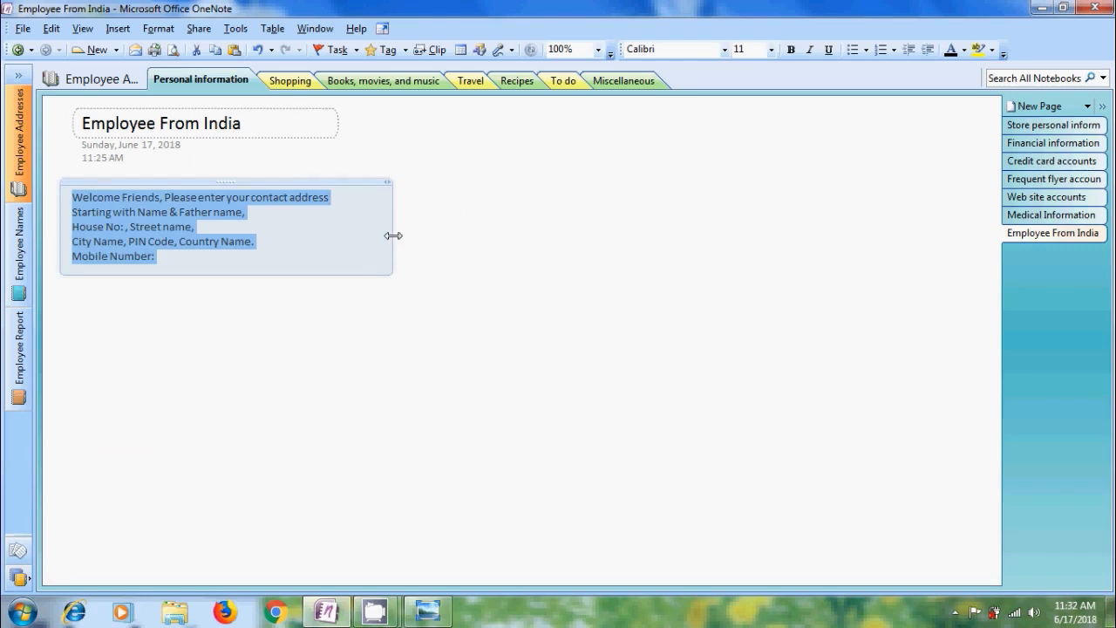
- Drag the address note container's edge to widen it a little
{"action": "left_click_drag", "start_coordinate": [394, 236], "coordinate": [364, 235]}
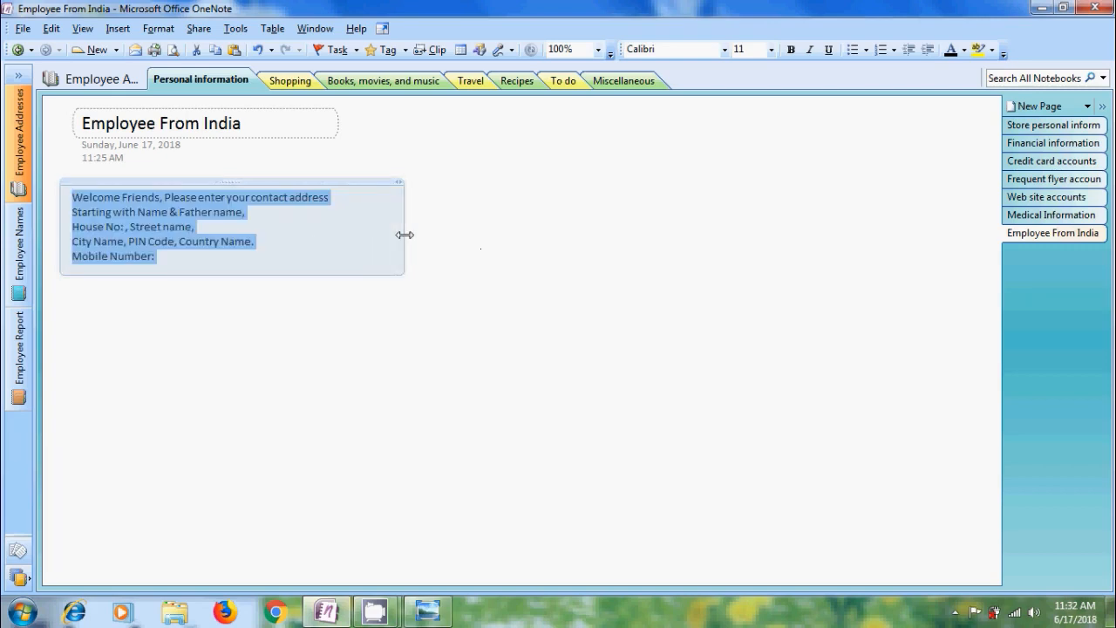
{"action": "mouse_move", "coordinate": [621, 327]}
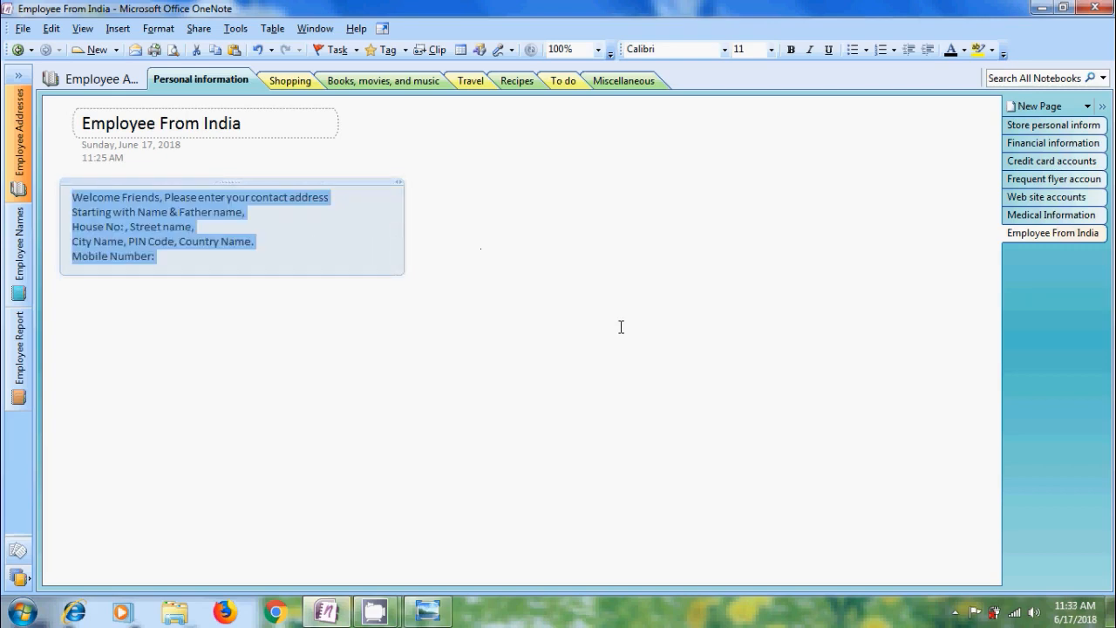
{"action": "mouse_move", "coordinate": [655, 336]}
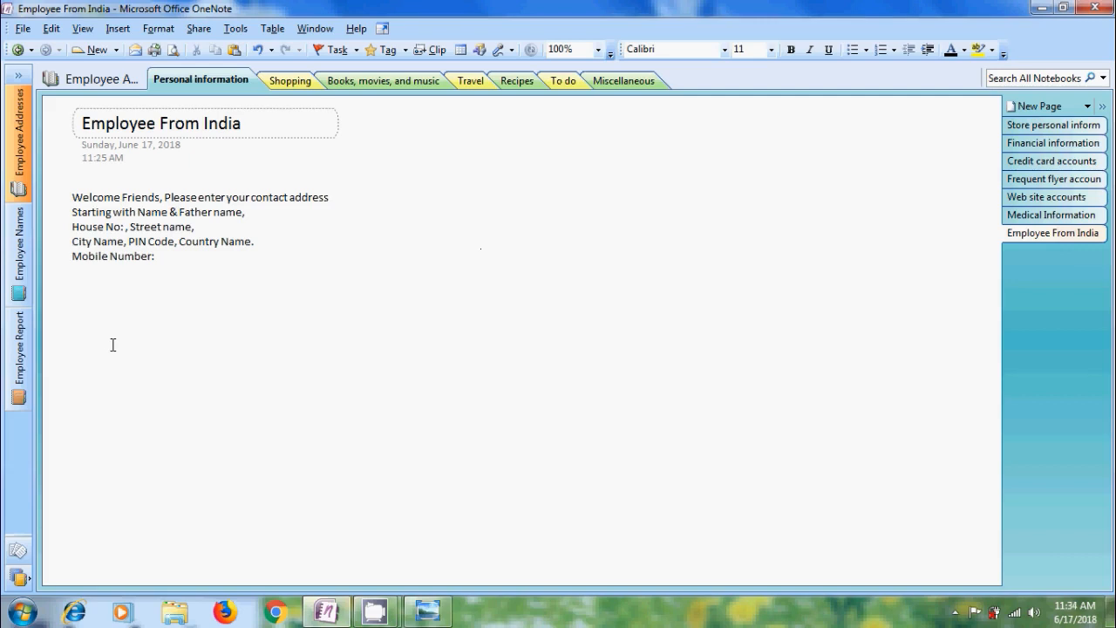
- Type 'Hai Friends' into a new note container below the address note
{"action": "type", "text": "Hai F"}
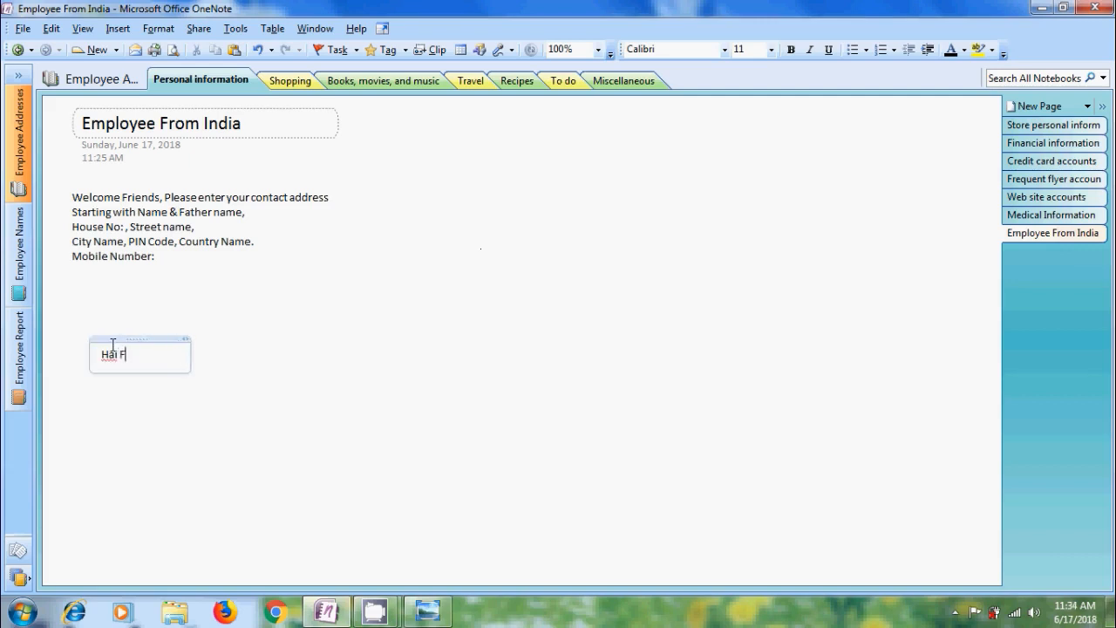
{"action": "type", "text": "riends"}
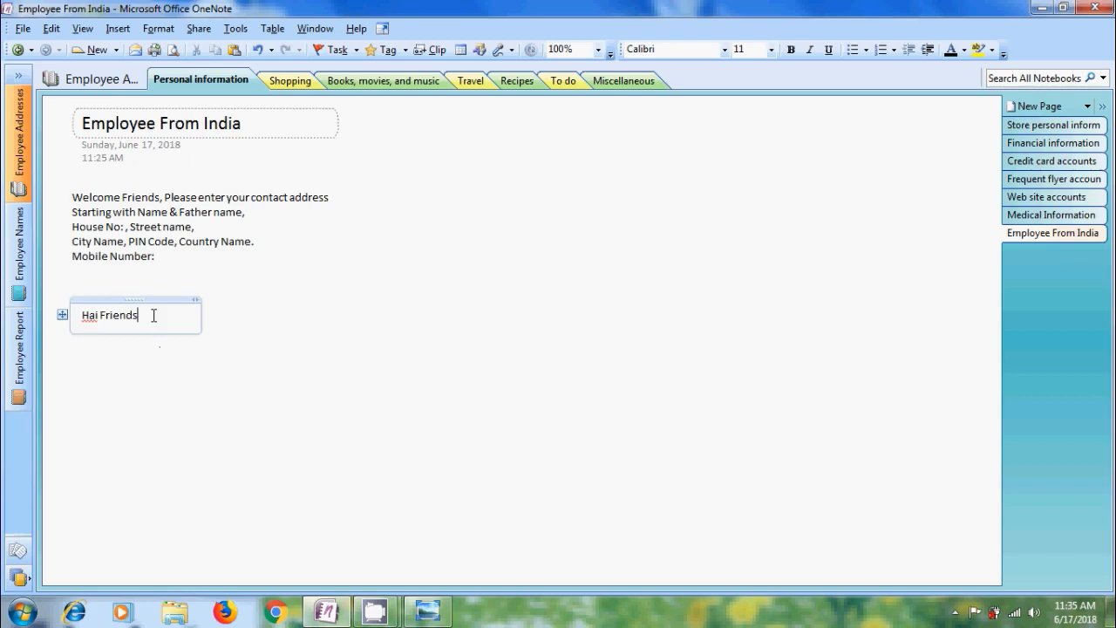
{"action": "mouse_move", "coordinate": [175, 325]}
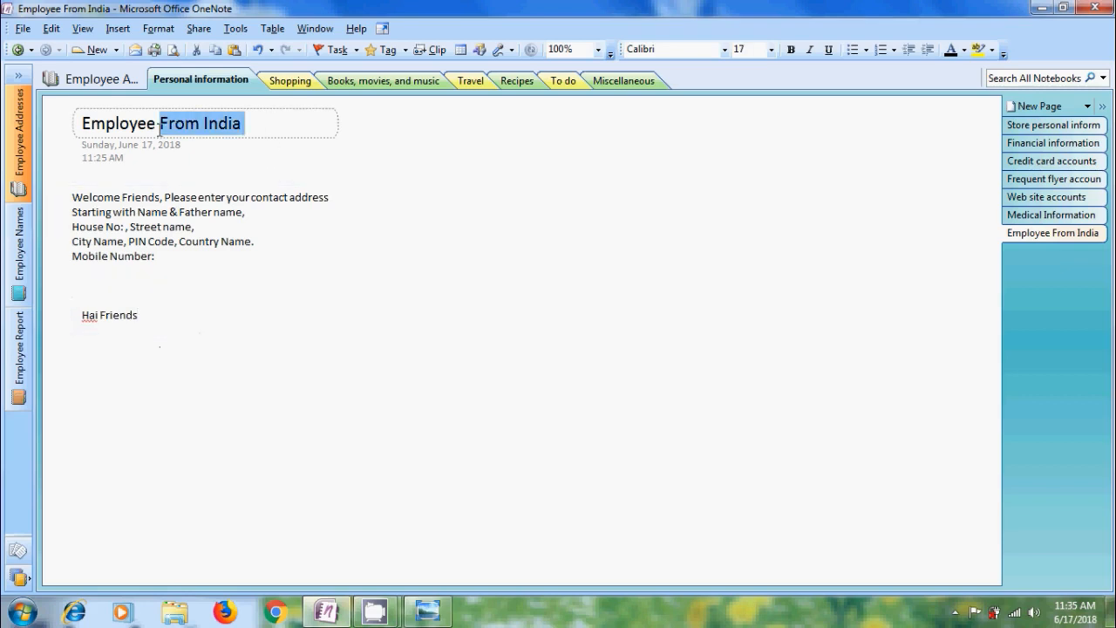
- Bold the page title, color the address note Bright Green, and open the tutorial image
{"action": "left_click", "coordinate": [790, 50]}
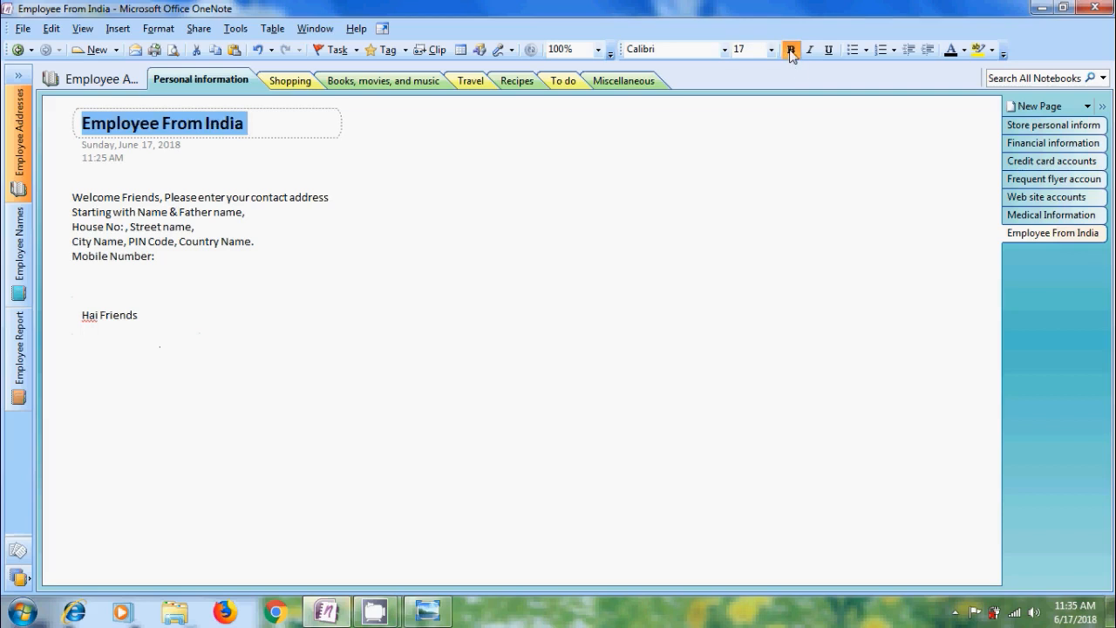
{"action": "left_click", "coordinate": [964, 49]}
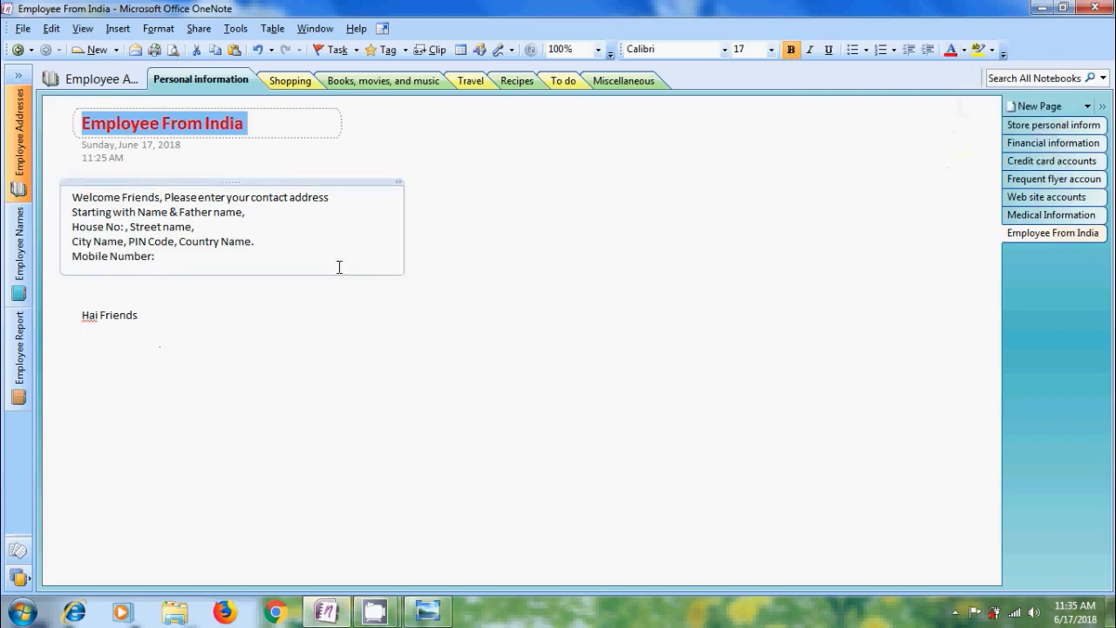
{"action": "left_click_drag", "start_coordinate": [73, 242], "coordinate": [157, 257]}
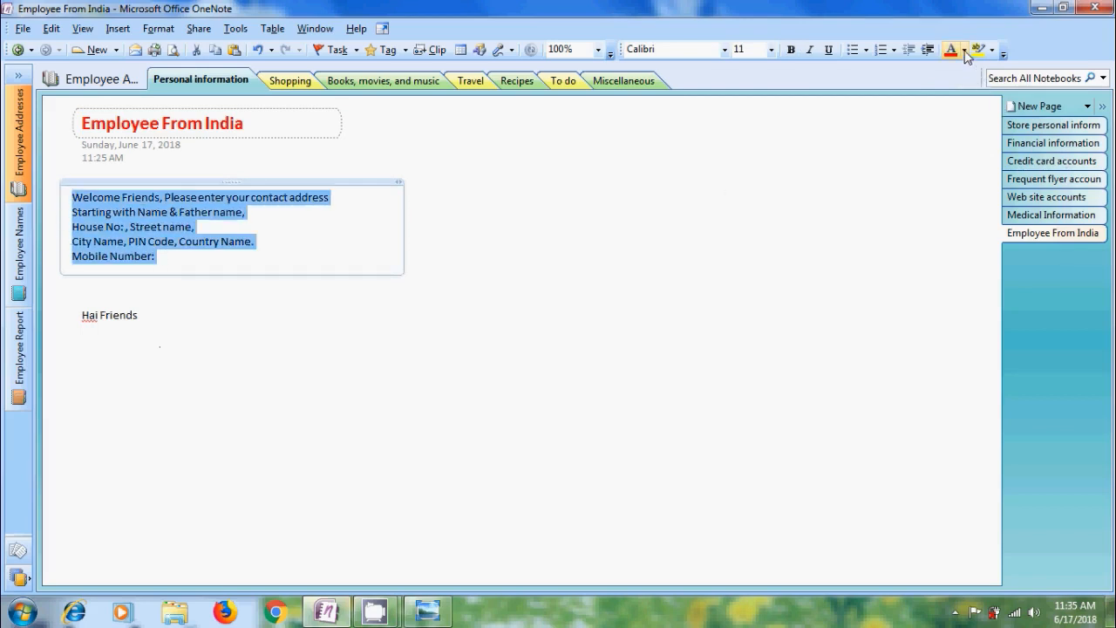
{"action": "left_click", "coordinate": [963, 50]}
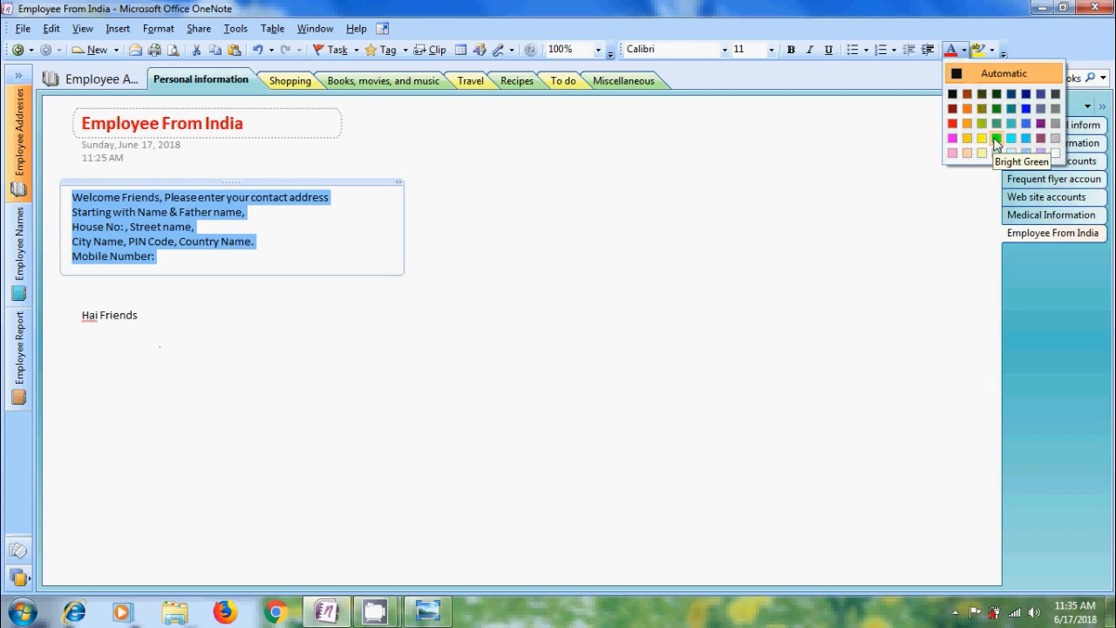
{"action": "left_click", "coordinate": [983, 138]}
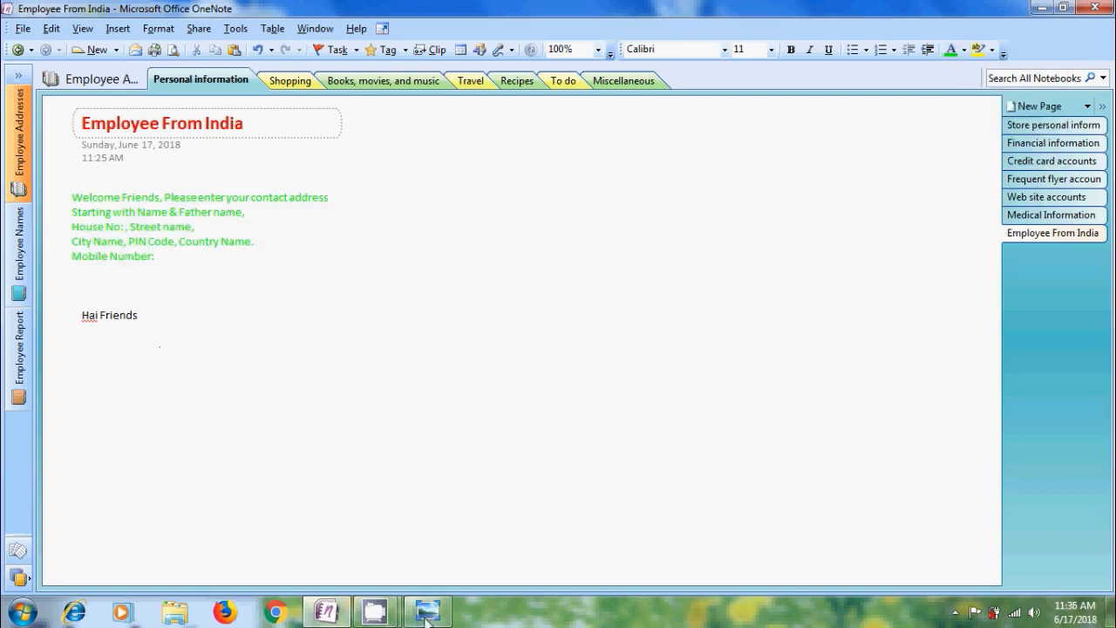
{"action": "left_click", "coordinate": [427, 611]}
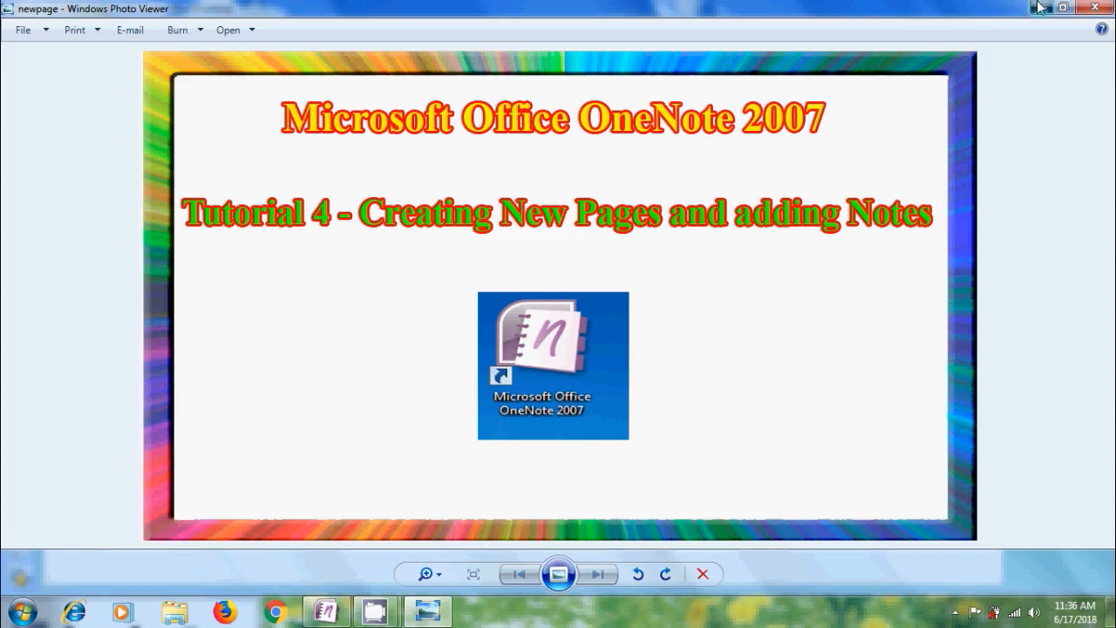
- Close the tutorial title image in Windows Photo Viewer
{"action": "left_click", "coordinate": [1096, 7]}
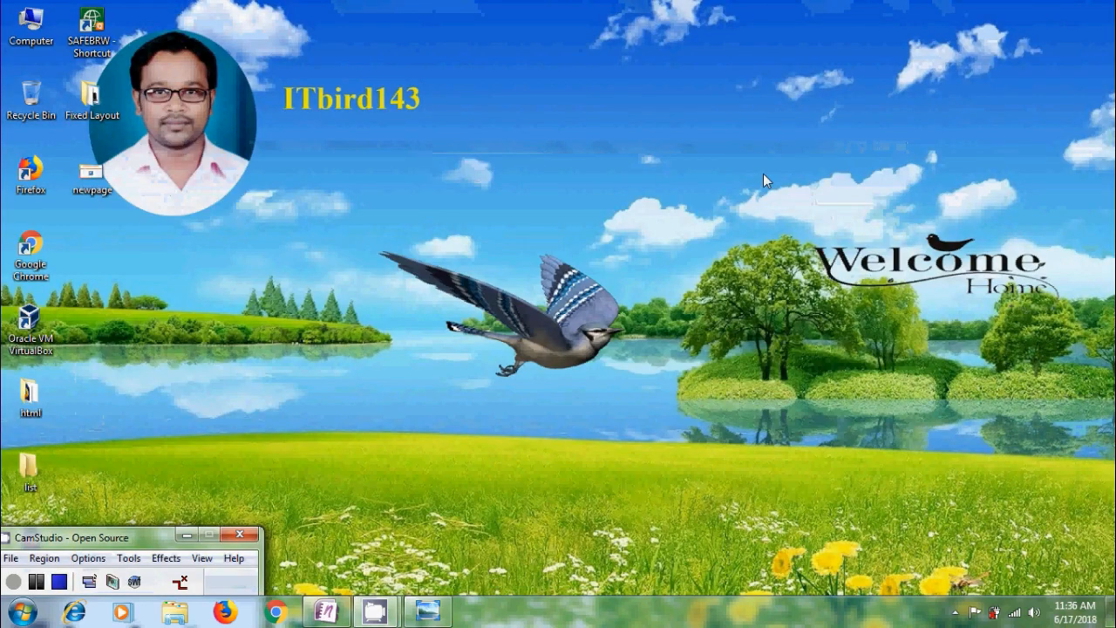